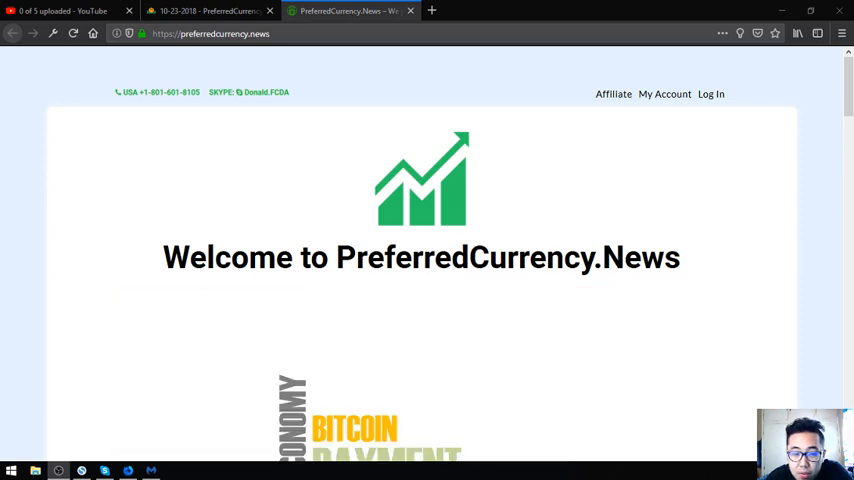
mouse_move(335, 240)
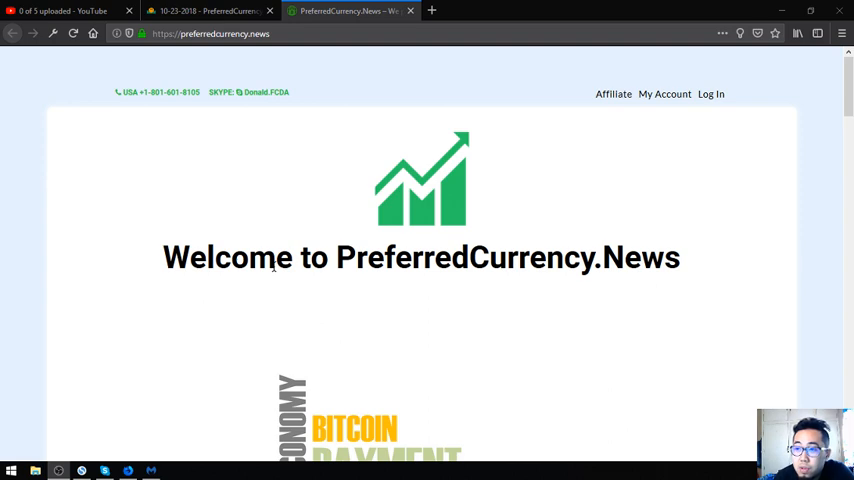
Scroll past the word cloud to the Subscribe Now section with PayPal and Coinbase options.
scroll("down", 3)
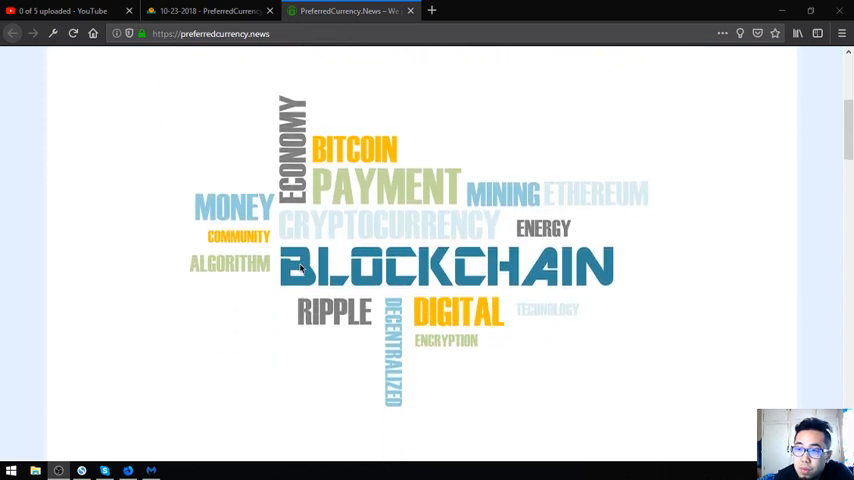
scroll("down", 3)
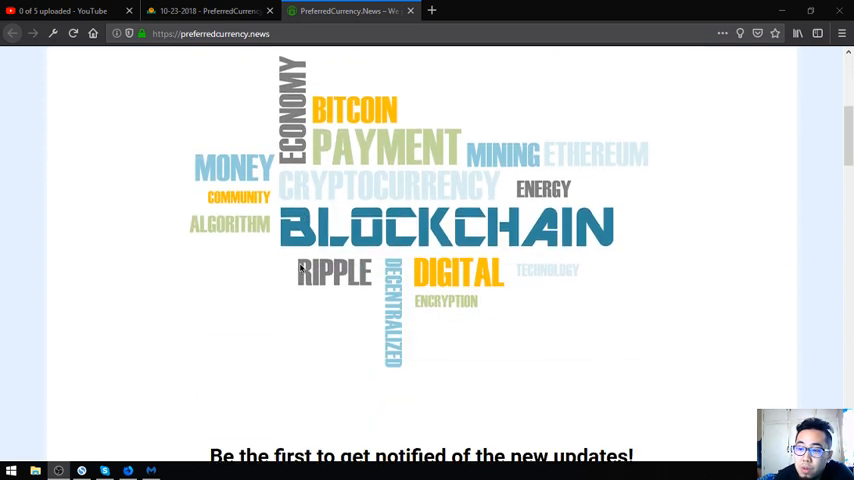
scroll("down", 3)
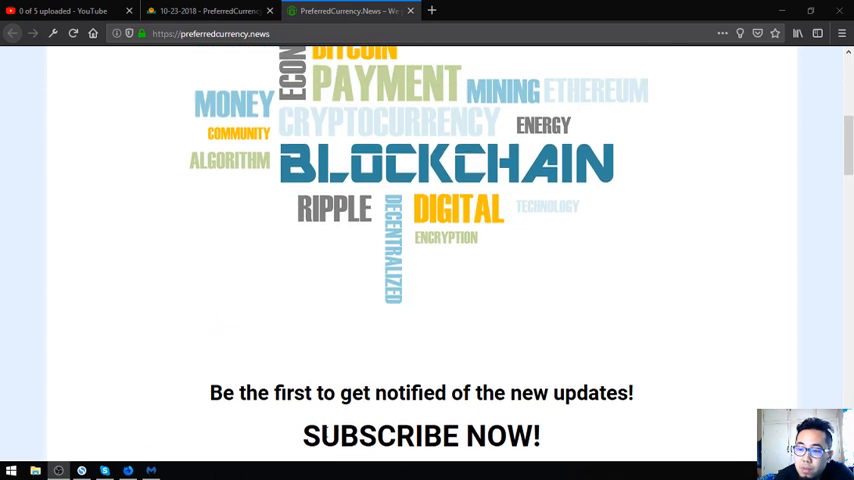
scroll("down", 3)
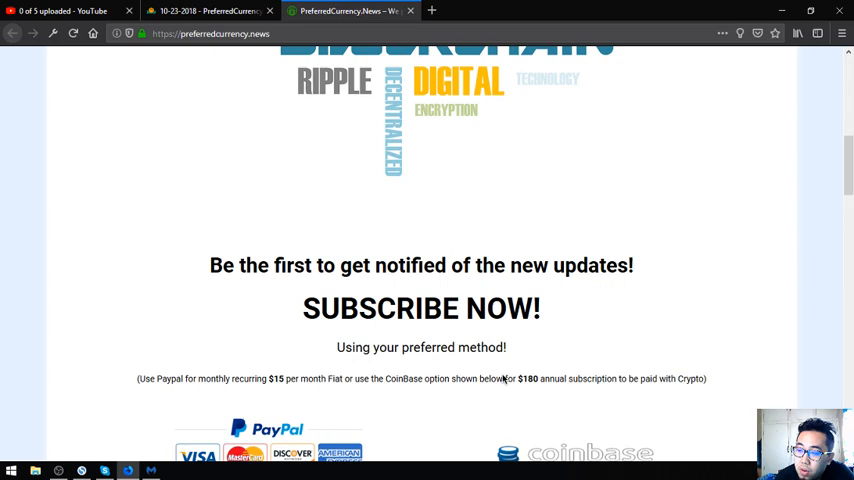
scroll("down", 3)
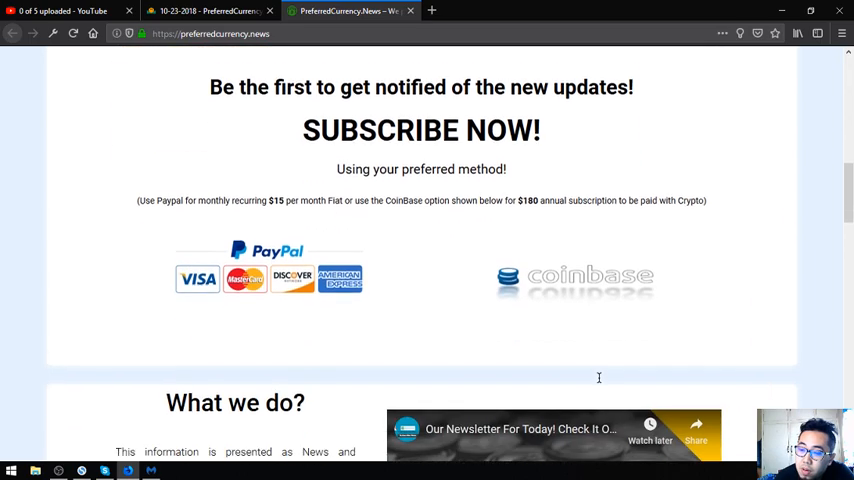
Switch to the 10-23-2018 newsletter tab and scroll to the Visa digital identity headline.
left_click(208, 11)
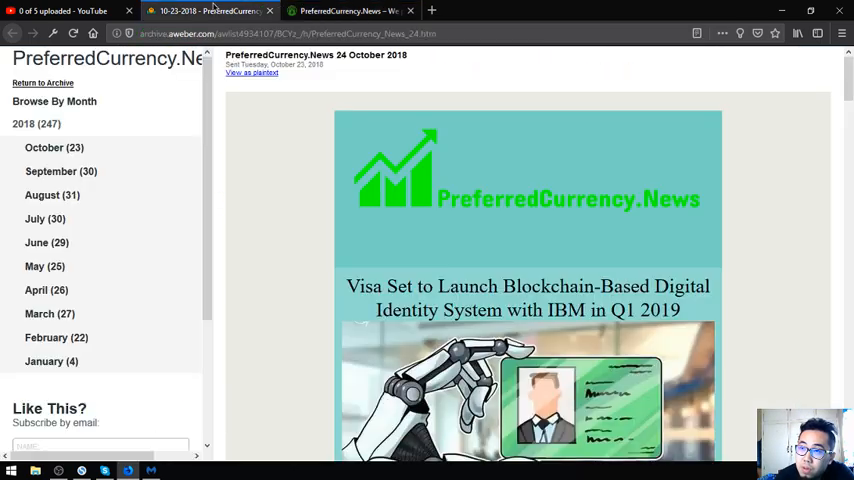
left_click(210, 11)
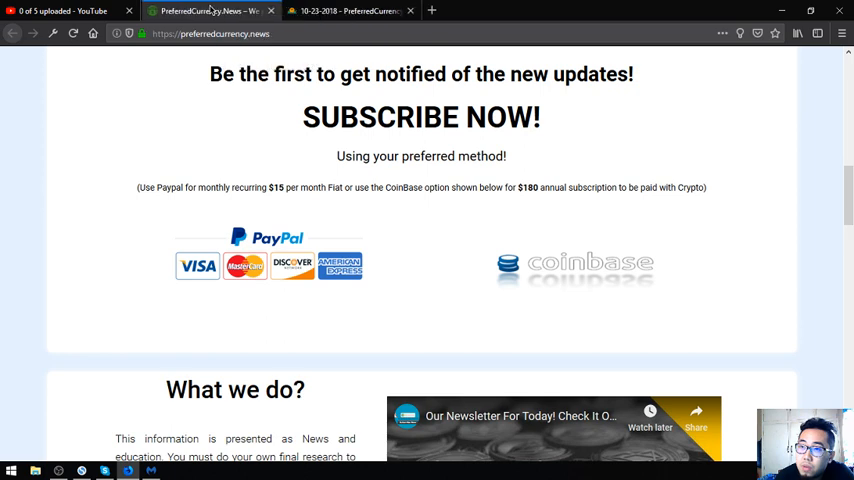
left_click(350, 11)
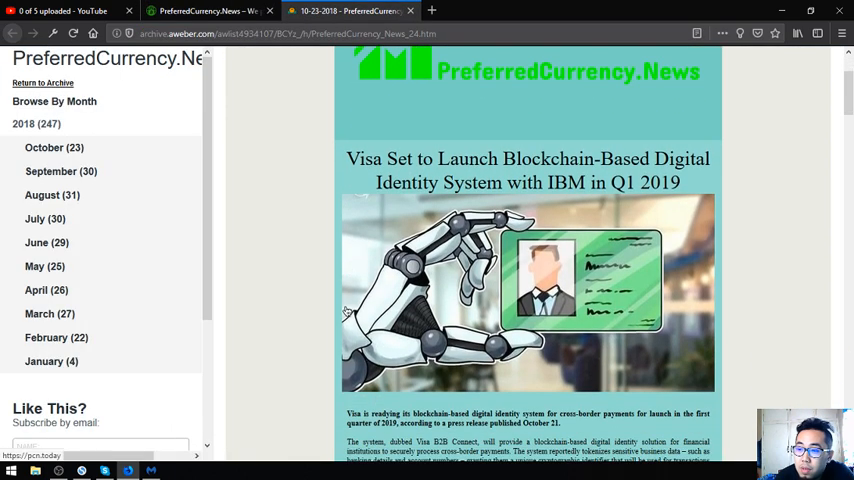
scroll("down", 3)
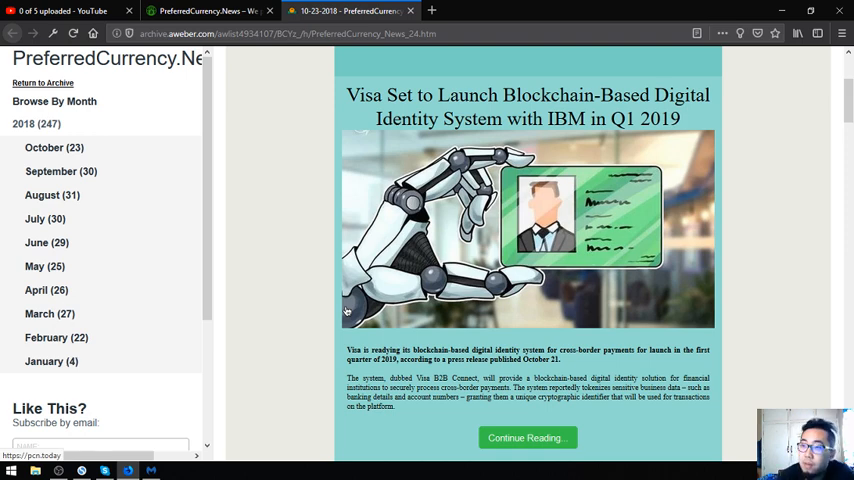
scroll("down", 3)
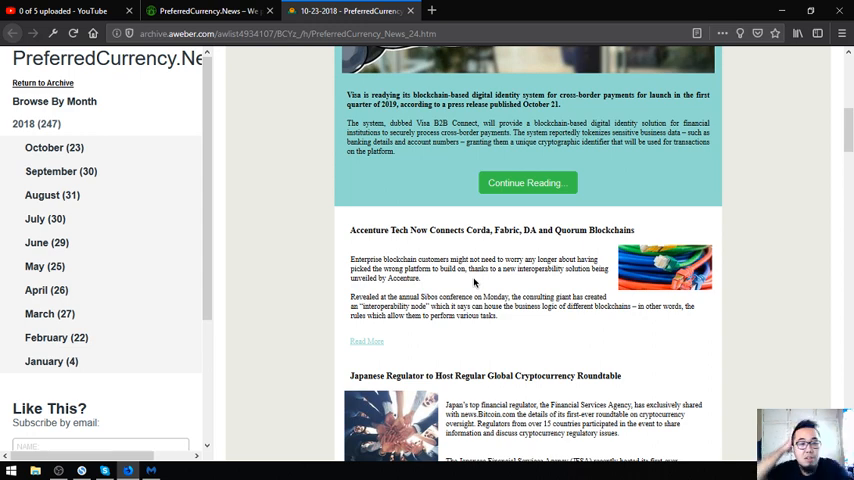
scroll("down", 3)
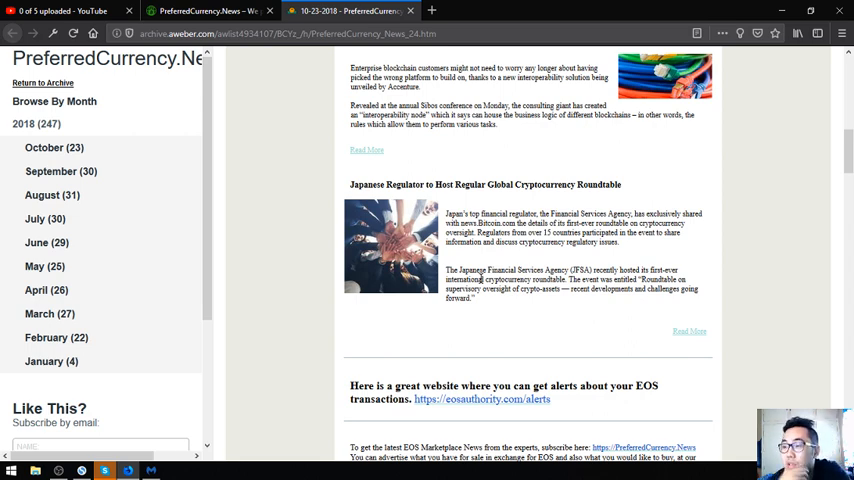
mouse_move(226, 427)
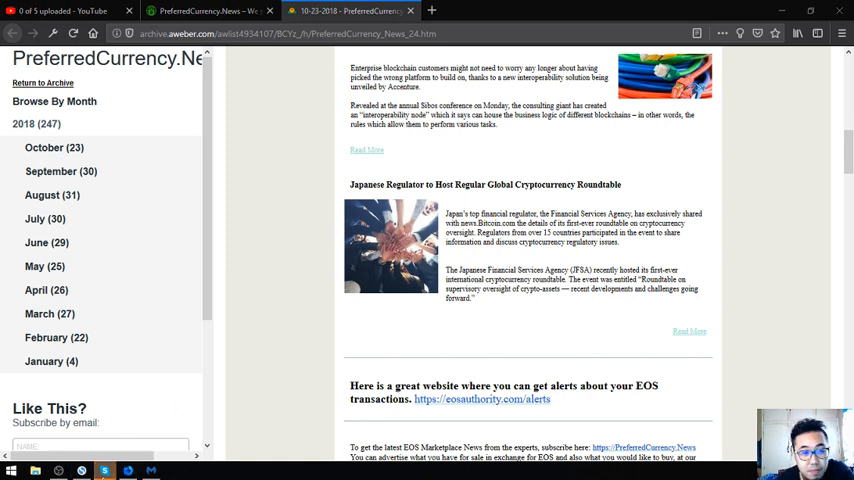
mouse_move(299, 387)
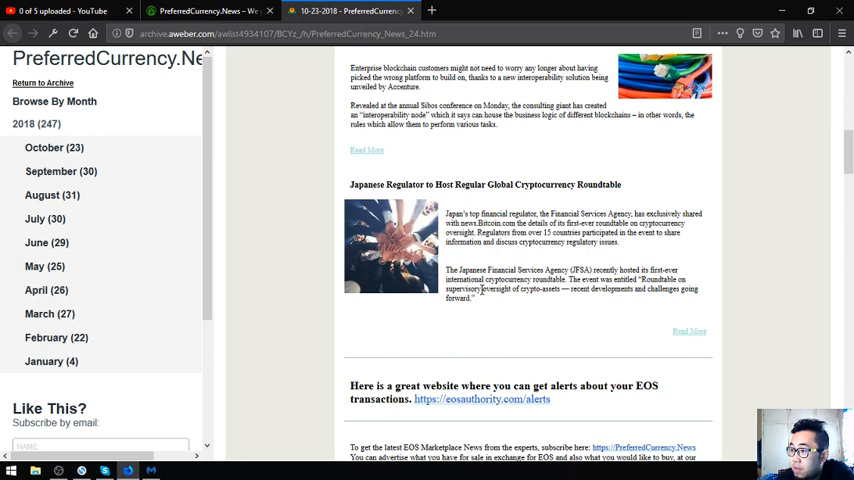
mouse_move(536, 313)
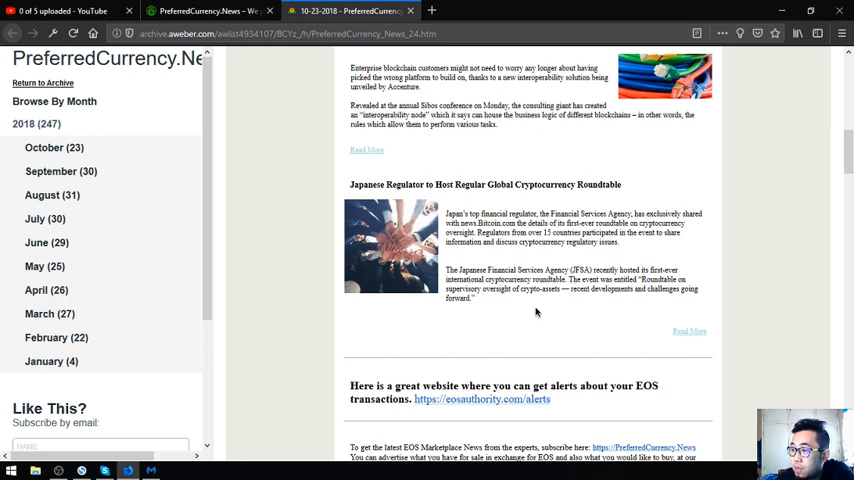
mouse_move(590, 291)
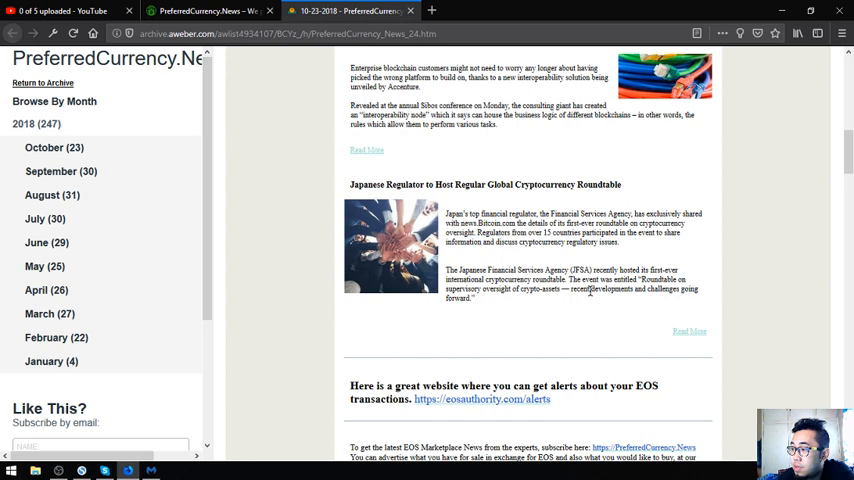
mouse_move(533, 258)
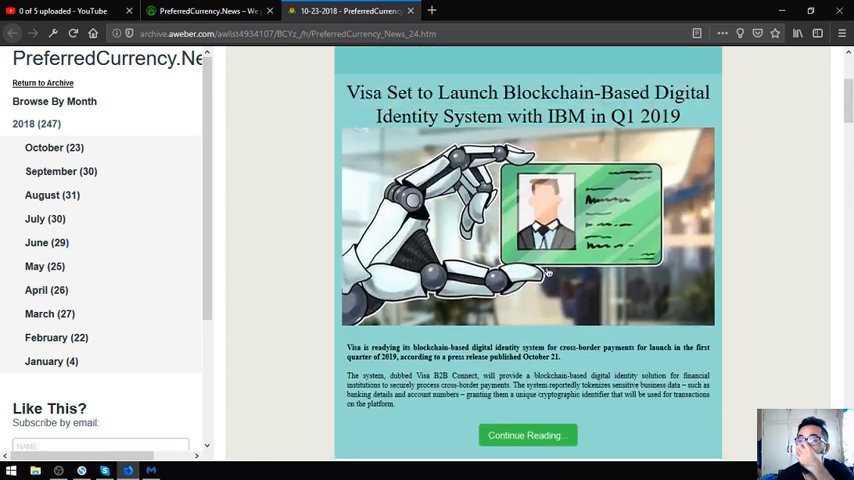
scroll("up", 3)
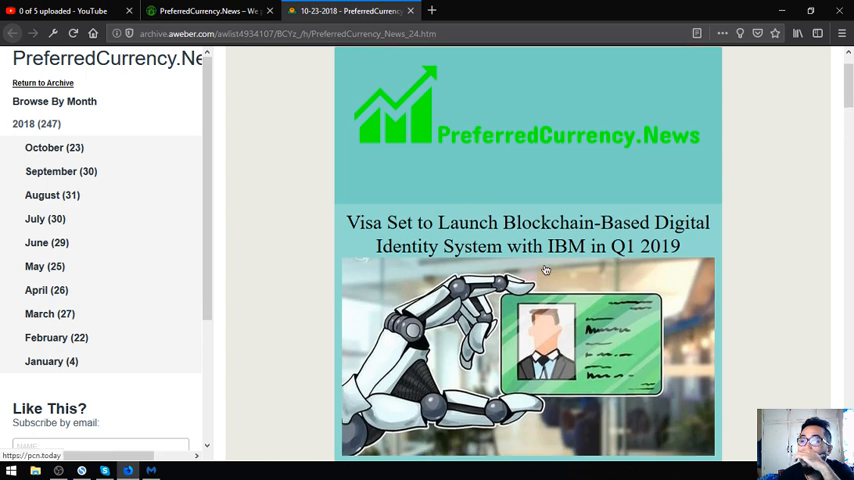
scroll("down", 3)
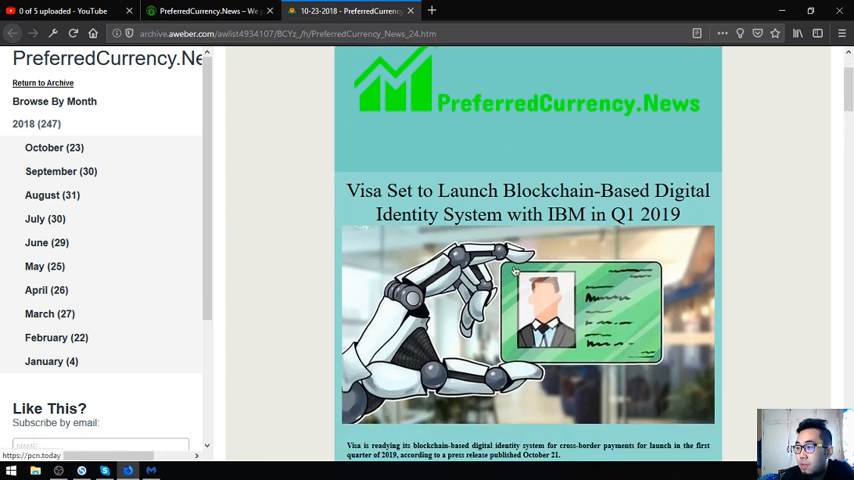
scroll("down", 3)
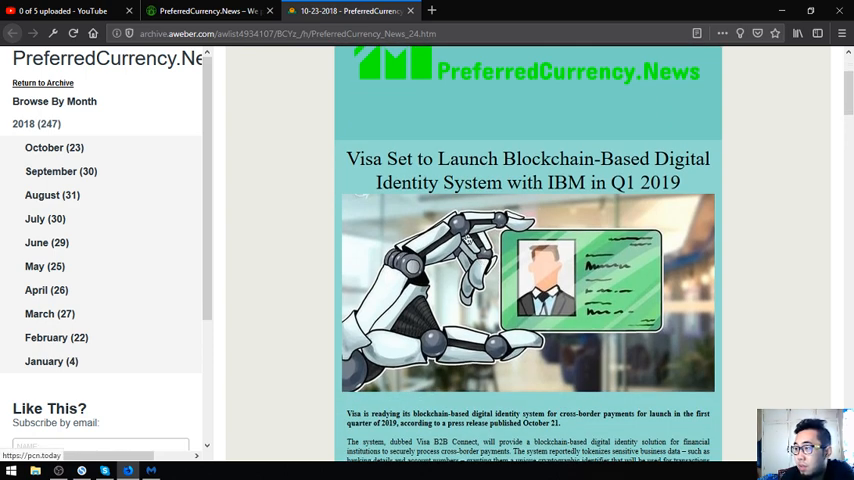
scroll("down", 3)
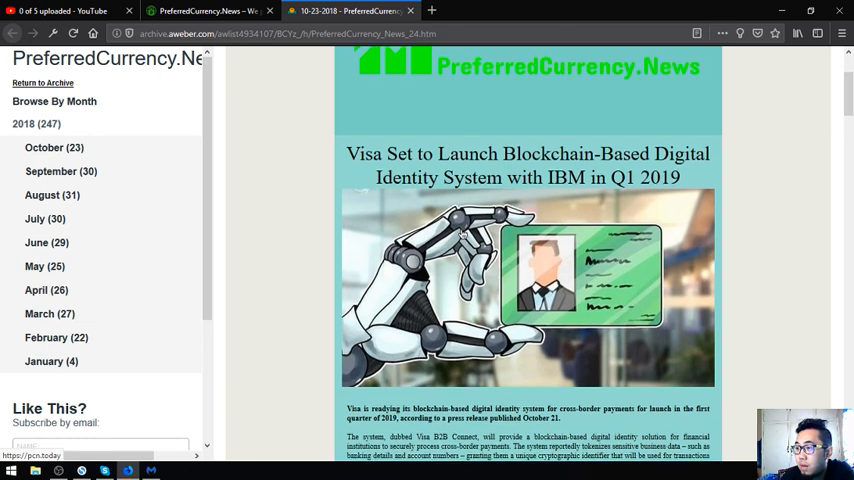
scroll("down", 3)
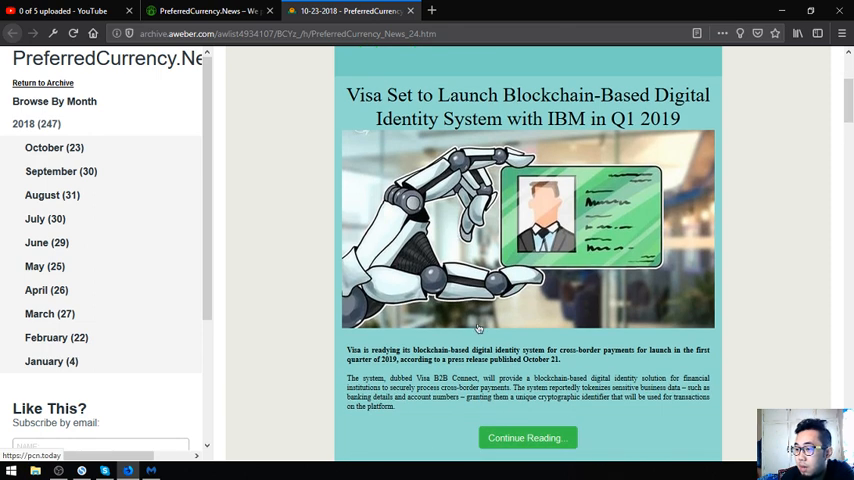
mouse_move(579, 152)
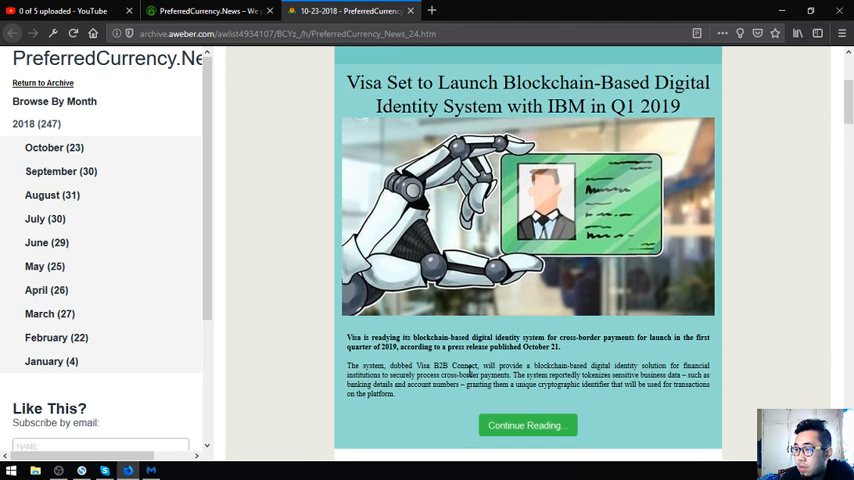
scroll("down", 3)
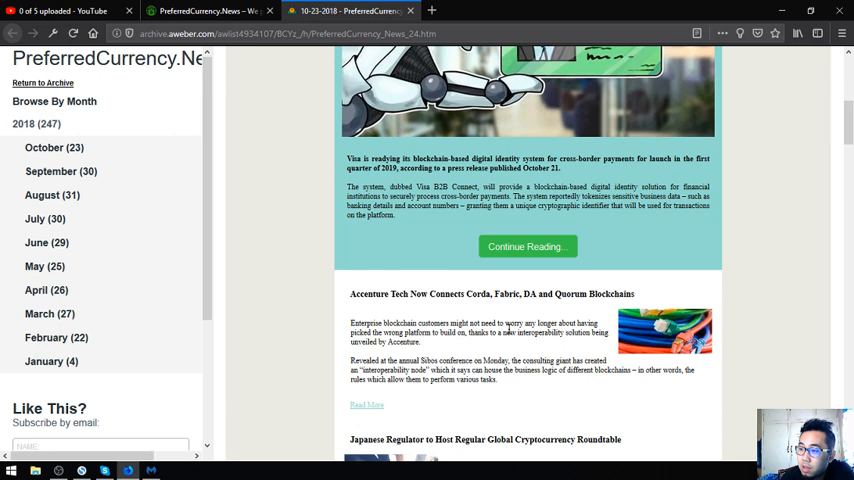
mouse_move(449, 308)
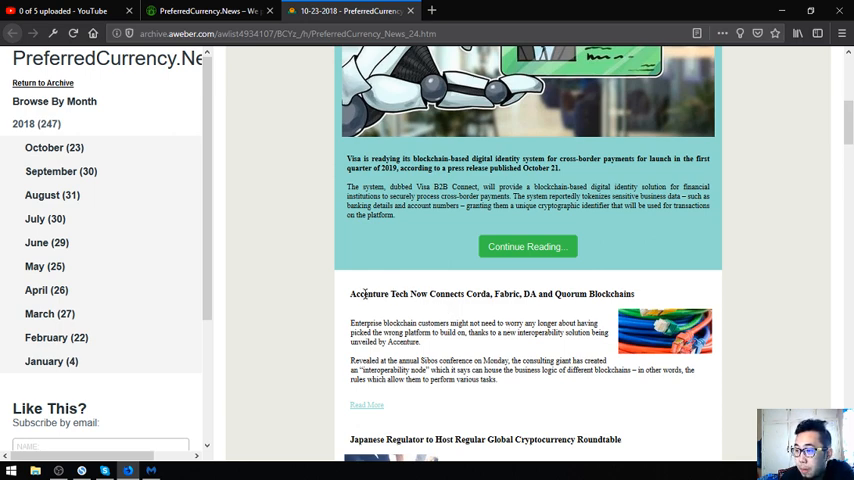
mouse_move(465, 345)
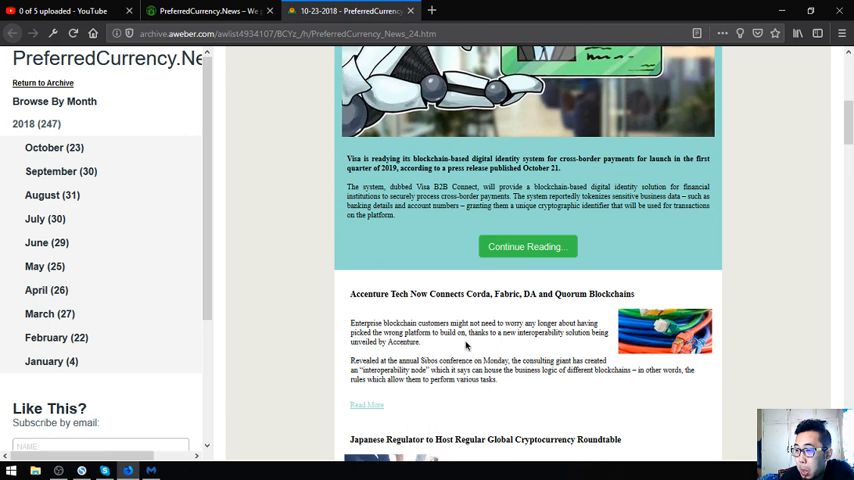
mouse_move(425, 314)
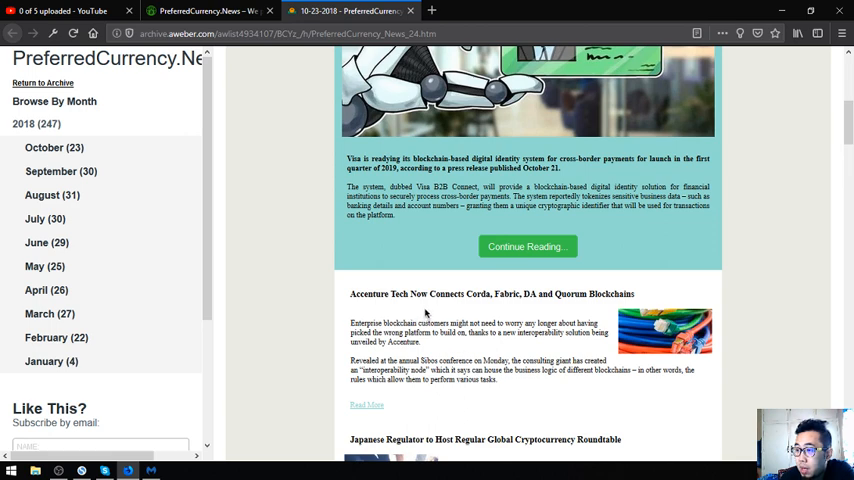
mouse_move(454, 348)
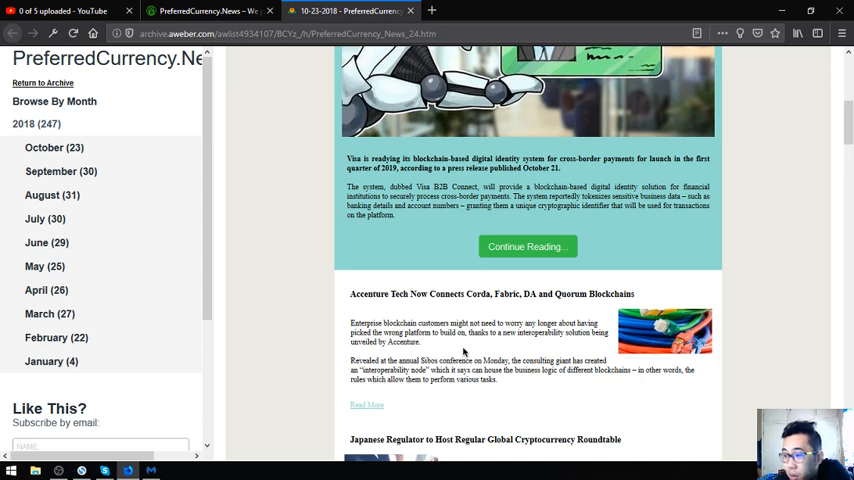
mouse_move(467, 350)
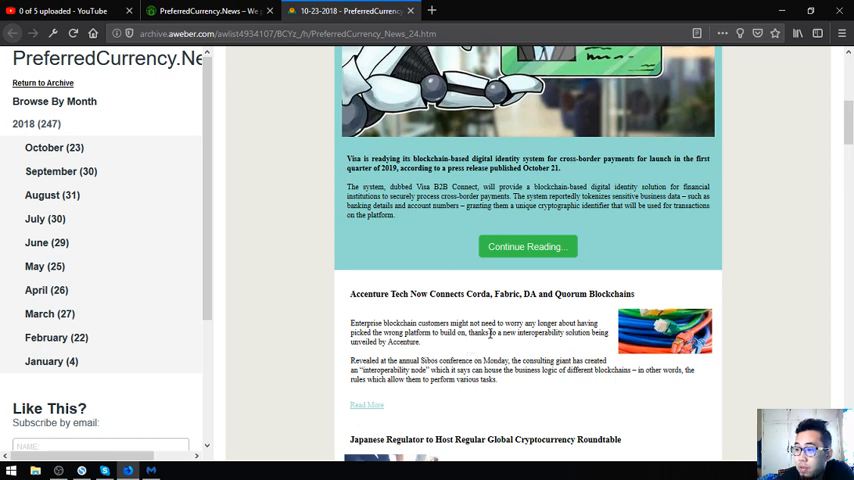
mouse_move(372, 331)
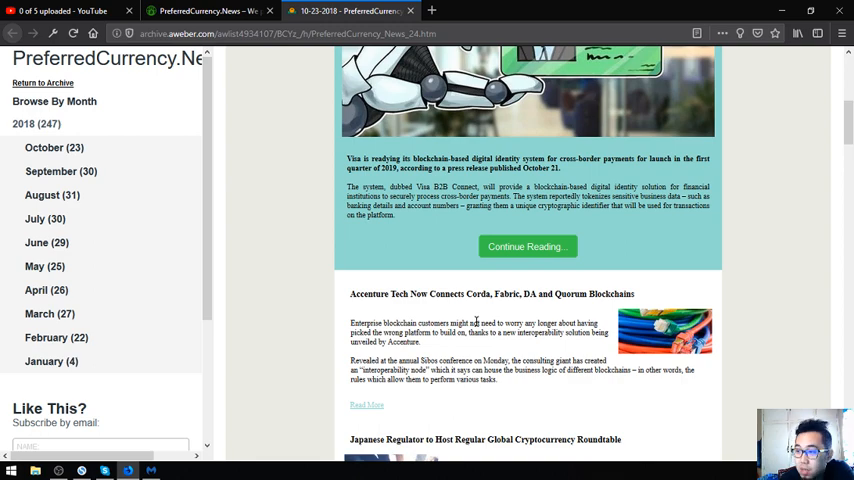
Scroll the newsletter to the Japanese Regulator cryptocurrency roundtable story.
scroll("down", 3)
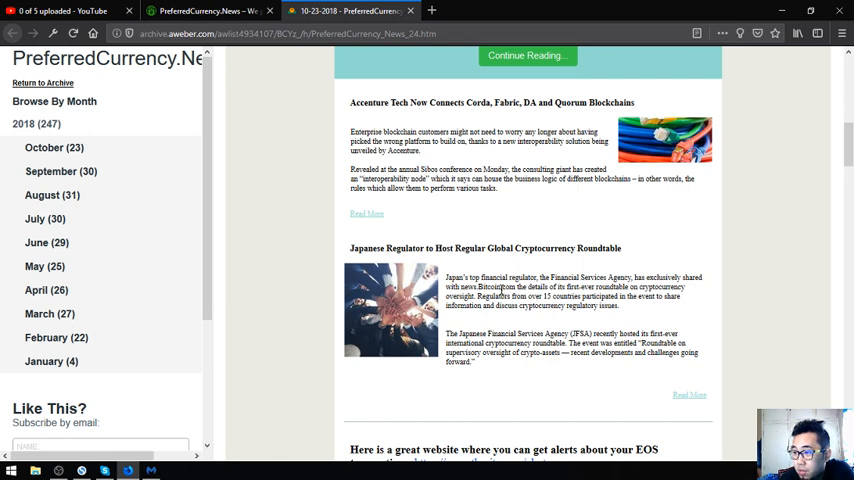
mouse_move(500, 289)
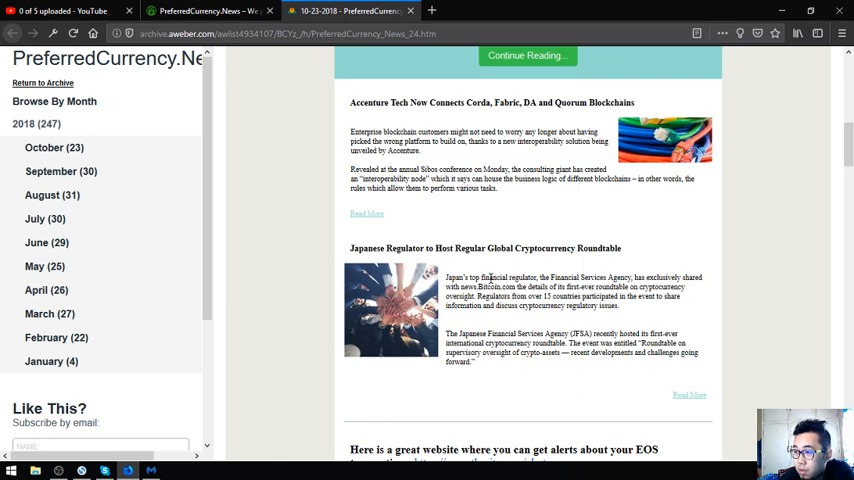
mouse_move(493, 290)
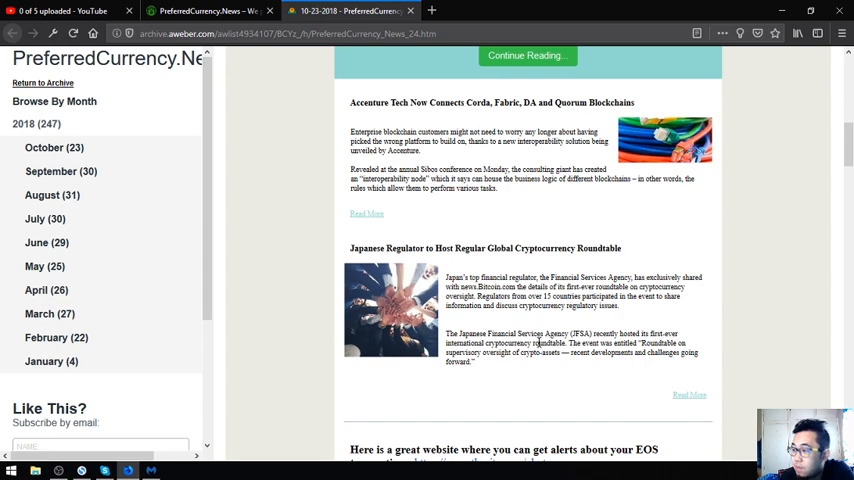
mouse_move(535, 343)
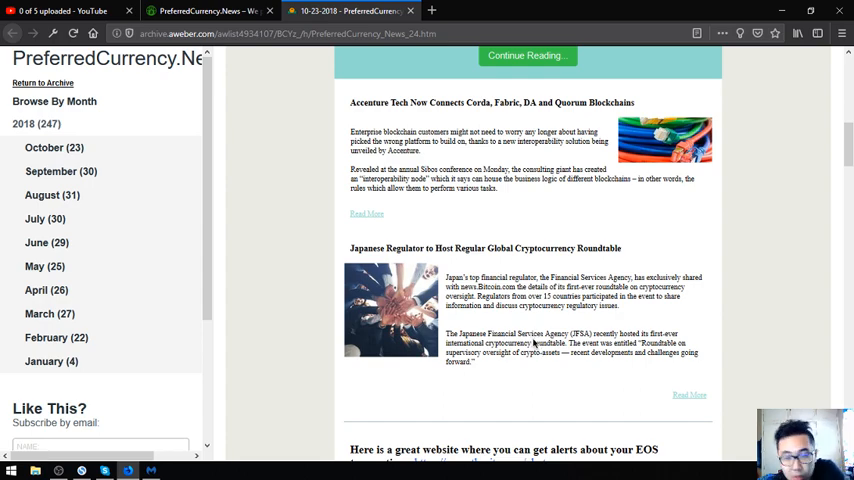
scroll("up", 3)
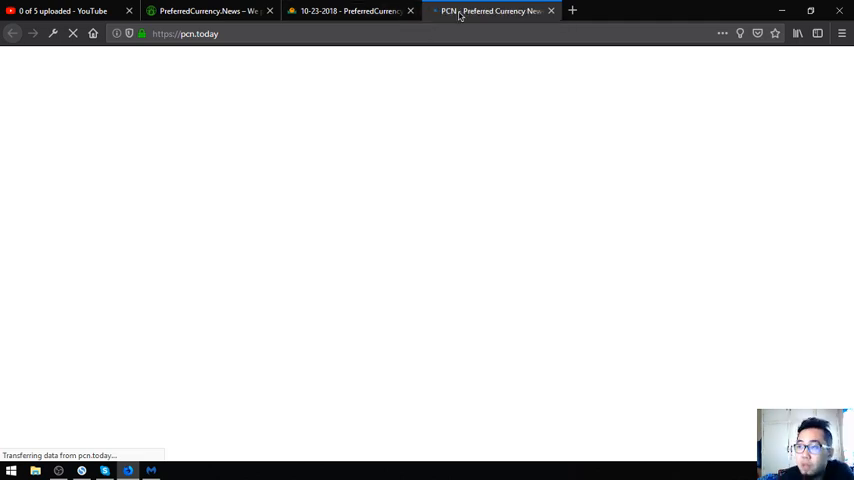
mouse_move(316, 100)
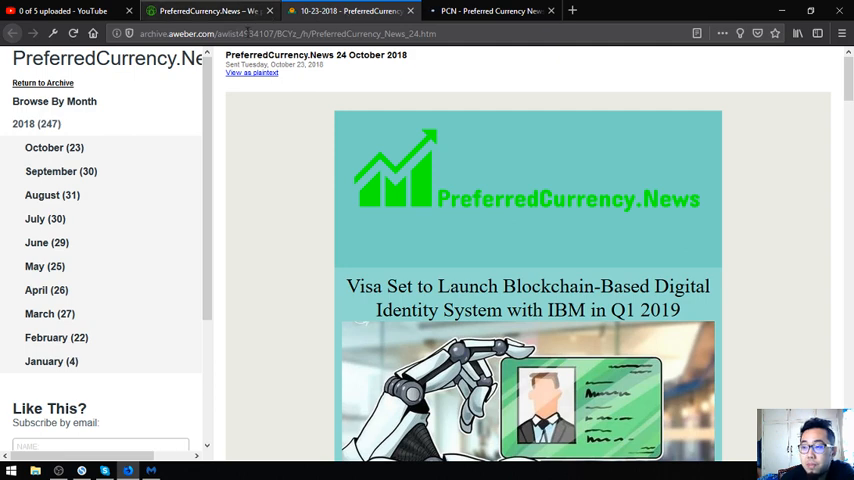
Scroll down, then return to the 10-23-2018 newsletter tab and keep scrolling.
scroll("down", 3)
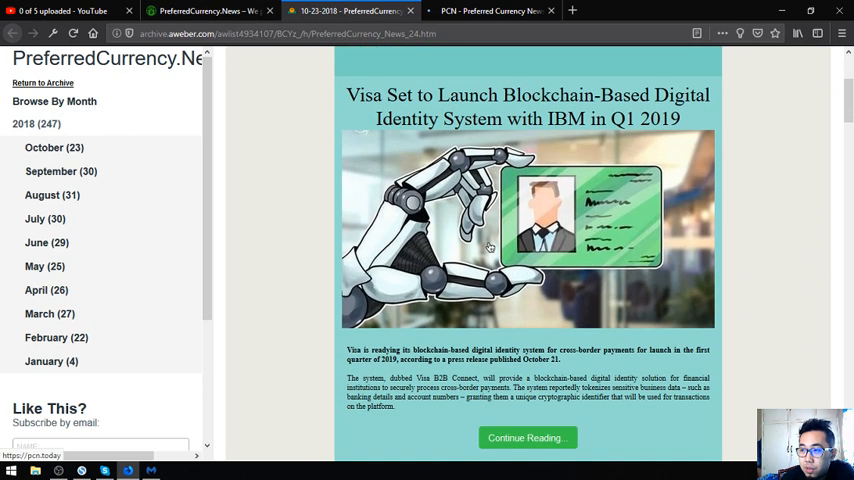
mouse_move(383, 287)
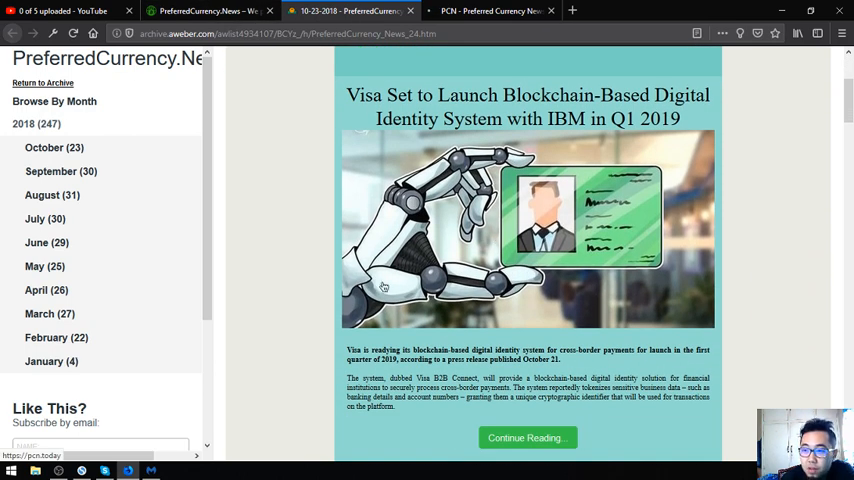
scroll("down", 3)
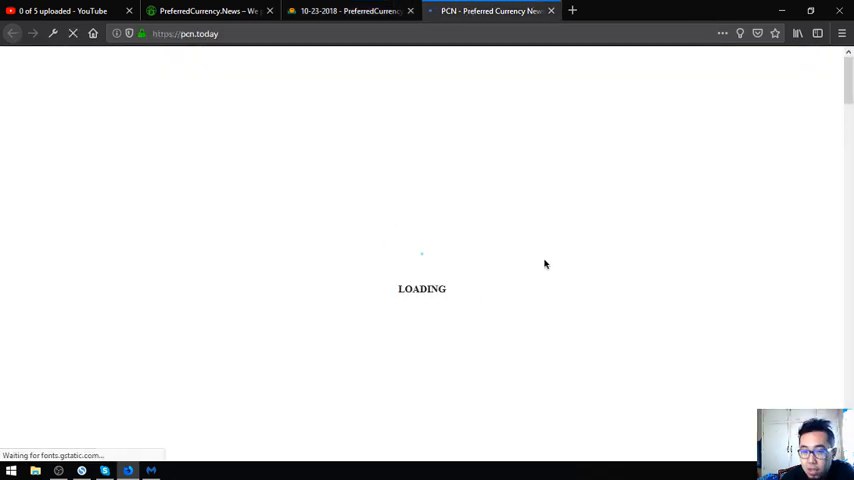
left_click(350, 11)
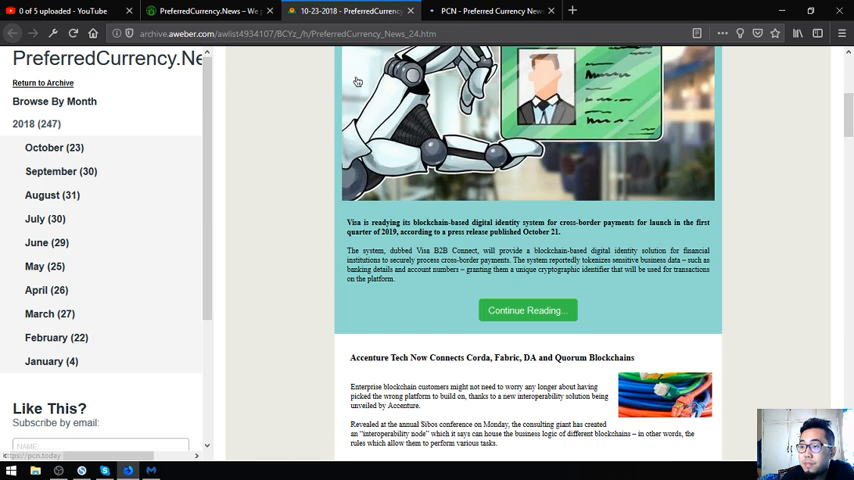
scroll("down", 3)
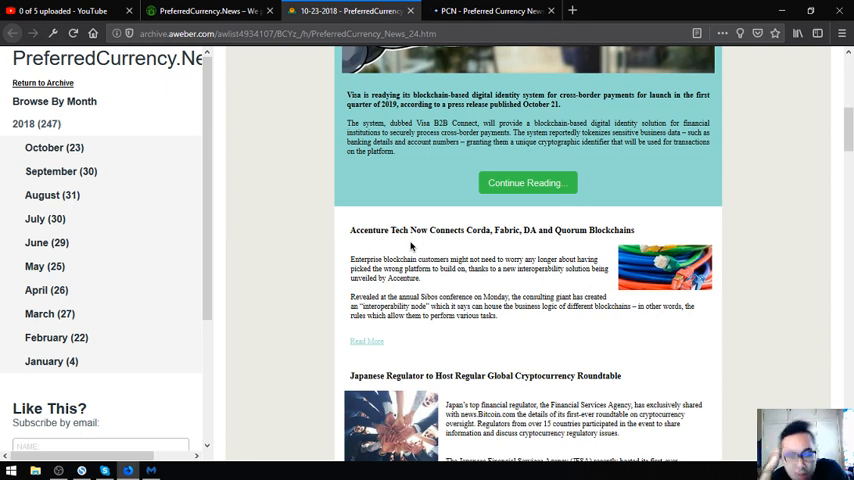
mouse_move(585, 208)
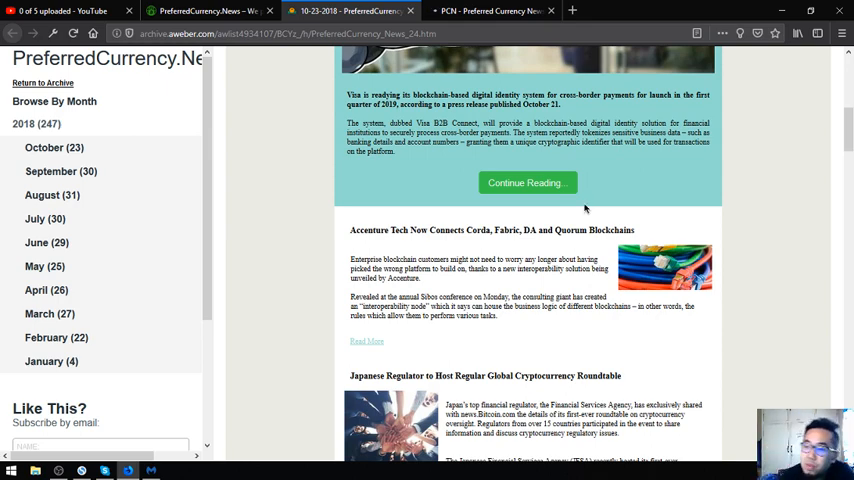
Scroll to the EOS alerts section and follow the eosauthority.com/alerts link.
scroll("down", 3)
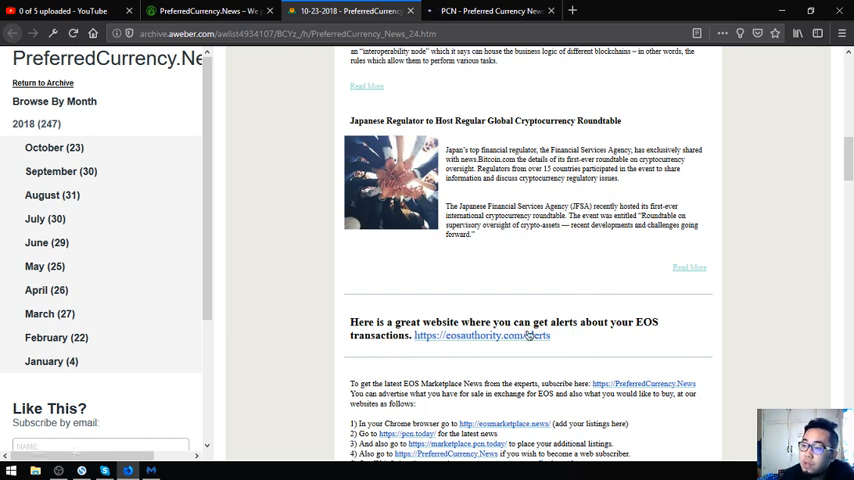
left_click(481, 335)
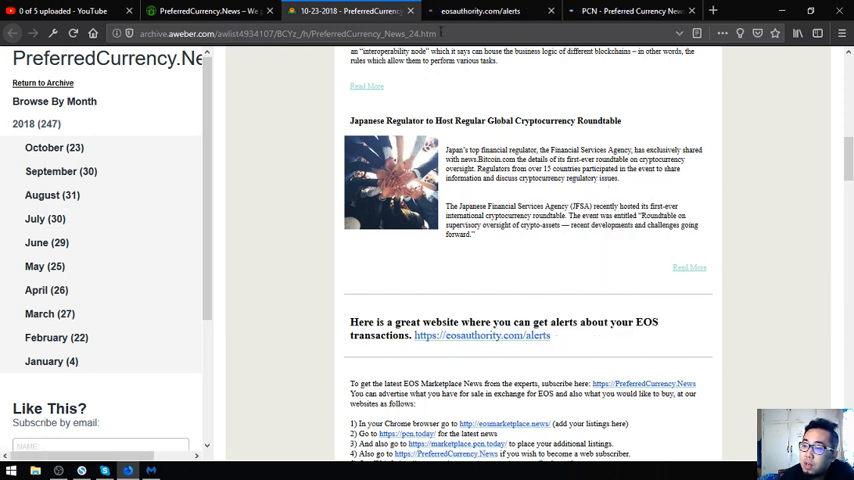
Check the EOS Authority tab, then scroll the PCN.Today homepage and close its tab.
left_click(480, 11)
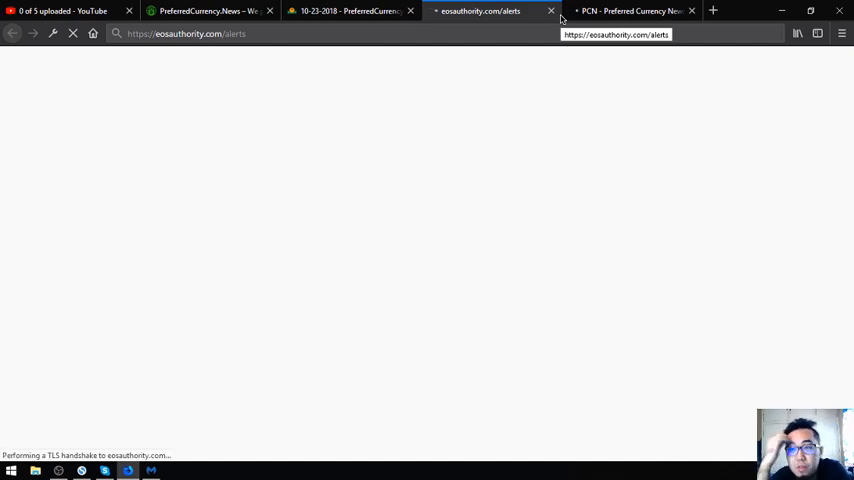
left_click(350, 11)
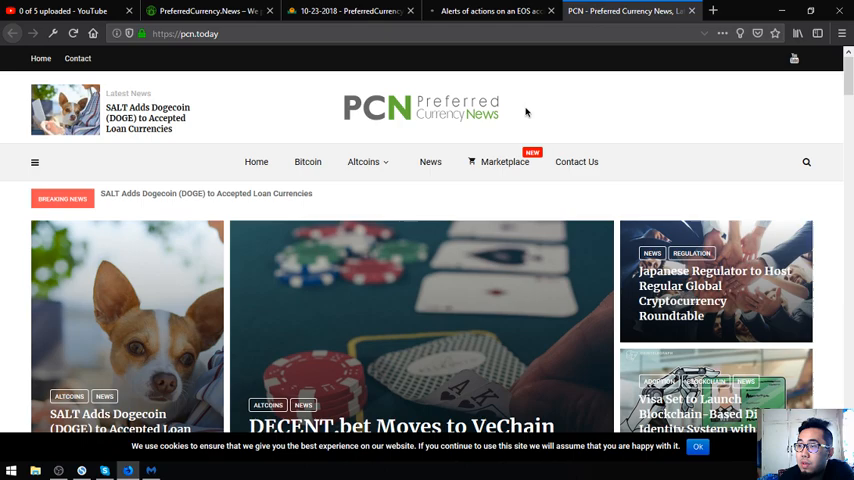
scroll("down", 3)
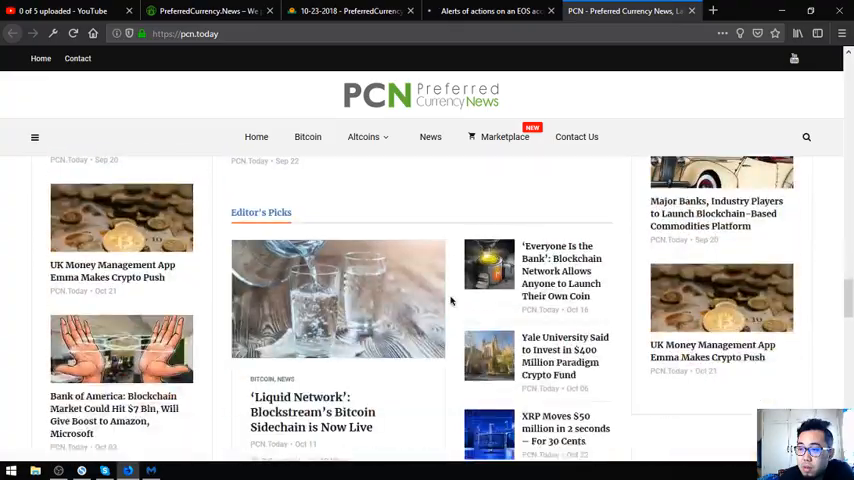
scroll("down", 3)
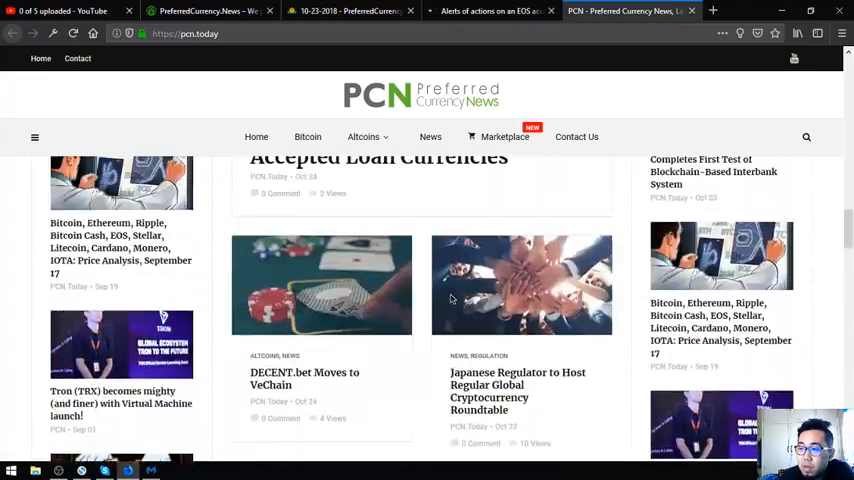
scroll("up", 3)
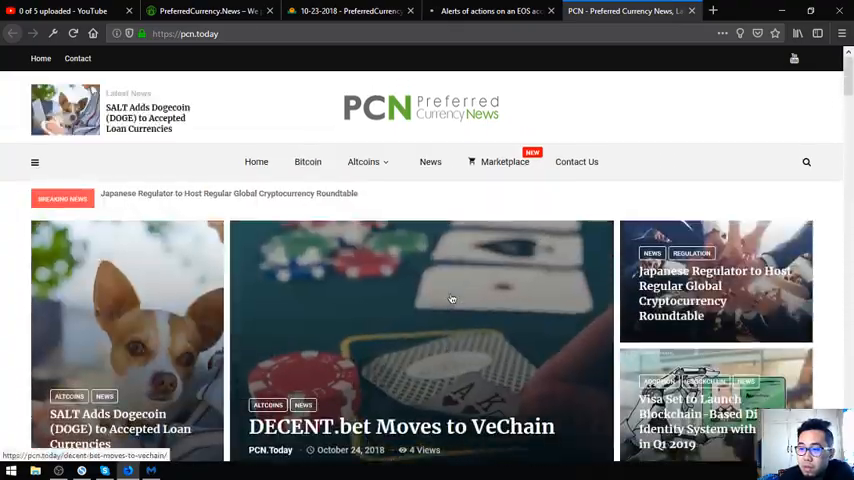
scroll("down", 3)
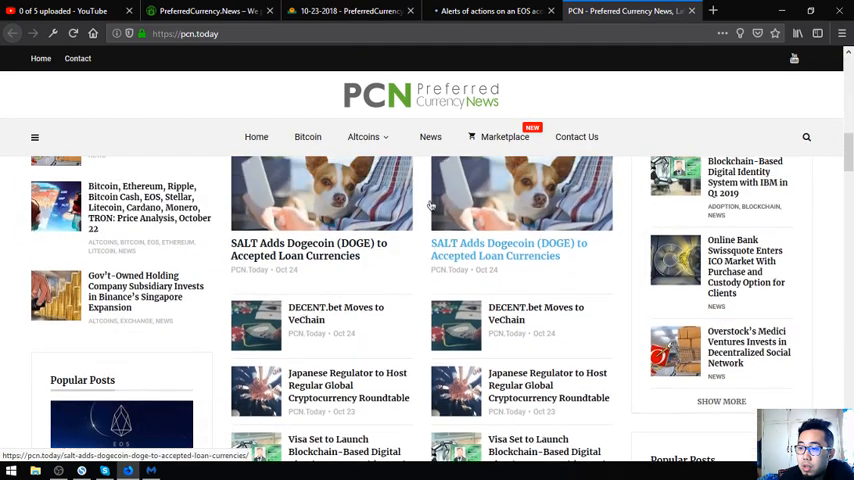
scroll("up", 3)
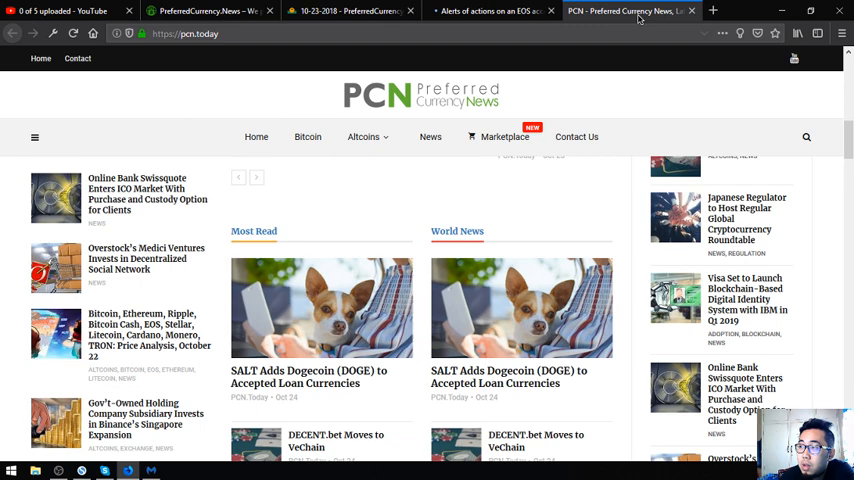
left_click(490, 11)
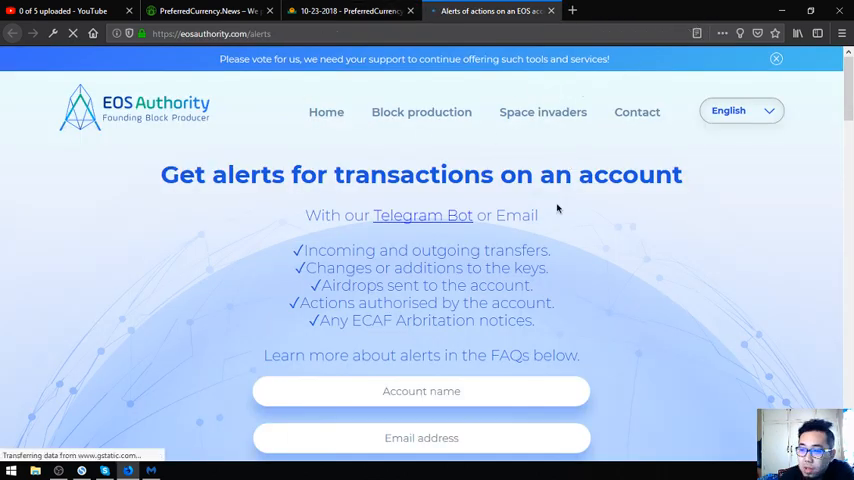
Scroll eosauthority.com/alerts down to the Account name and Email address fields.
scroll("down", 3)
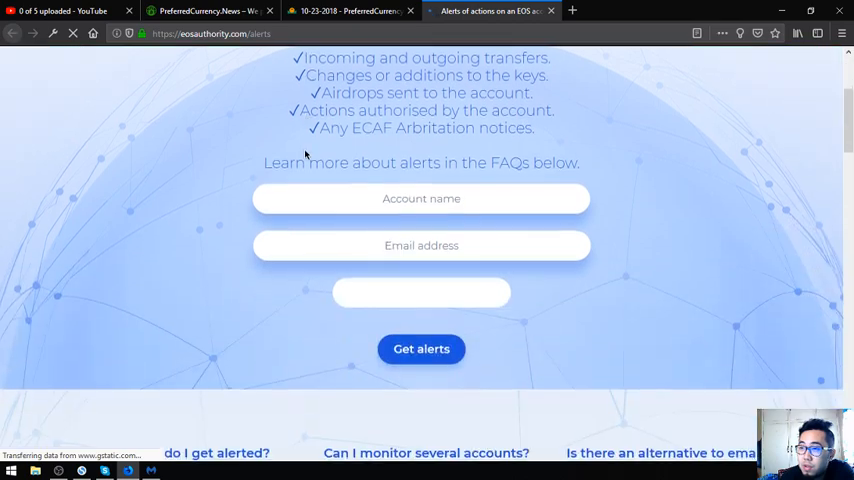
scroll("down", 3)
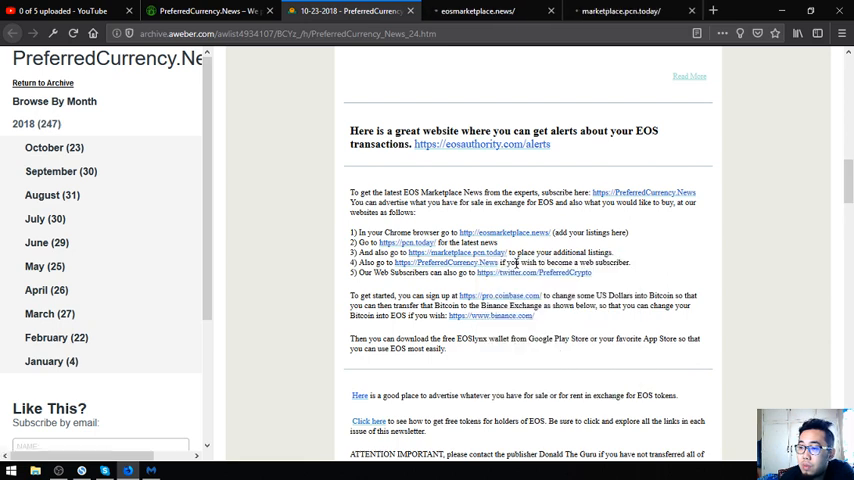
mouse_move(275, 200)
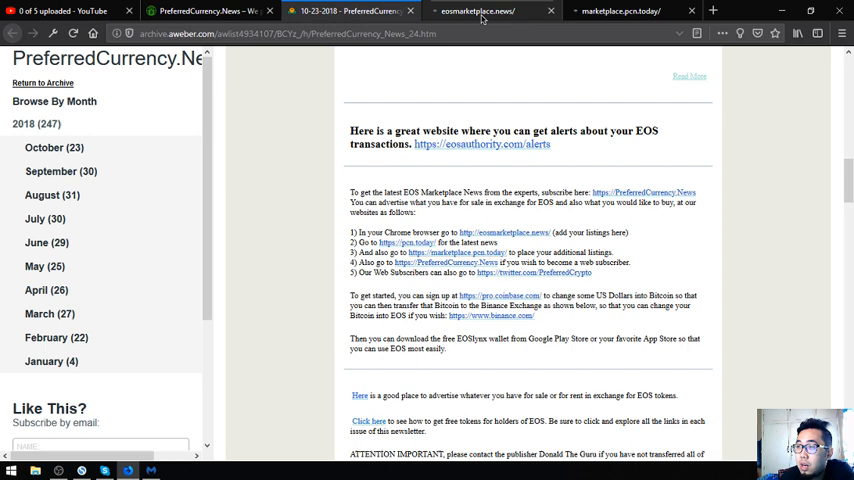
Switch to the eosmarketplace.news tab so the page begins loading.
left_click(490, 11)
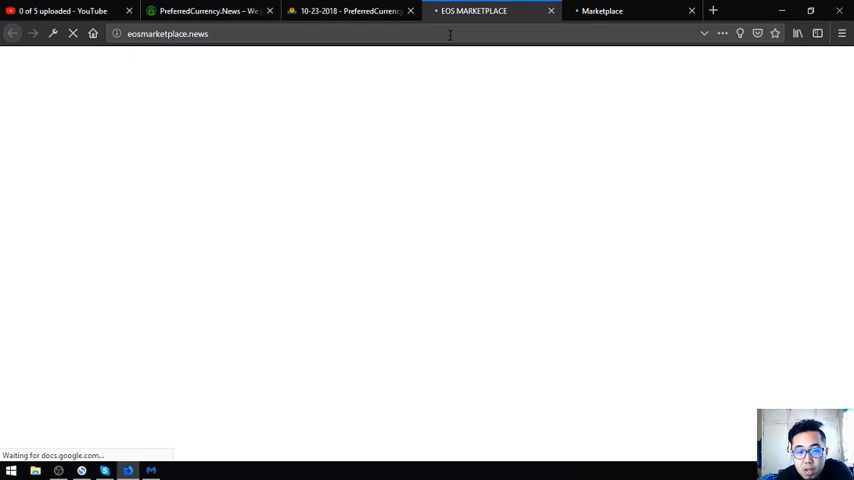
mouse_move(627, 7)
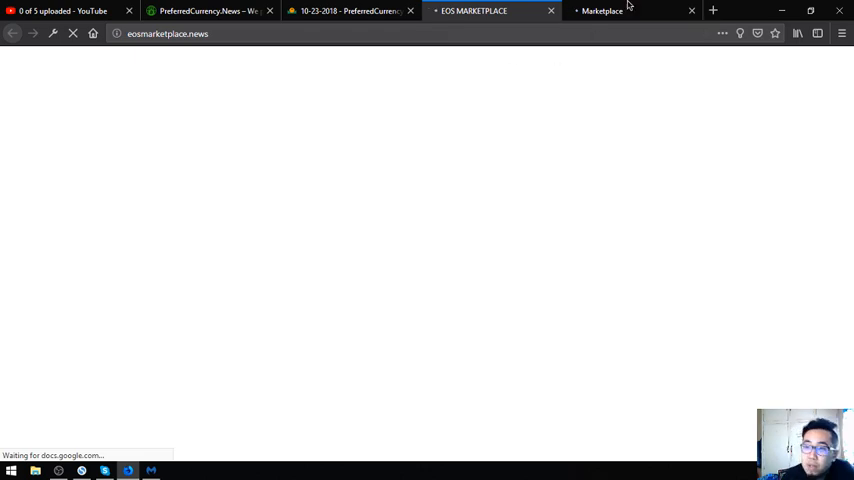
Glance at marketplace.pcn.today, then scroll the EOSmarketplace.news listings sheet and close it.
left_click(475, 11)
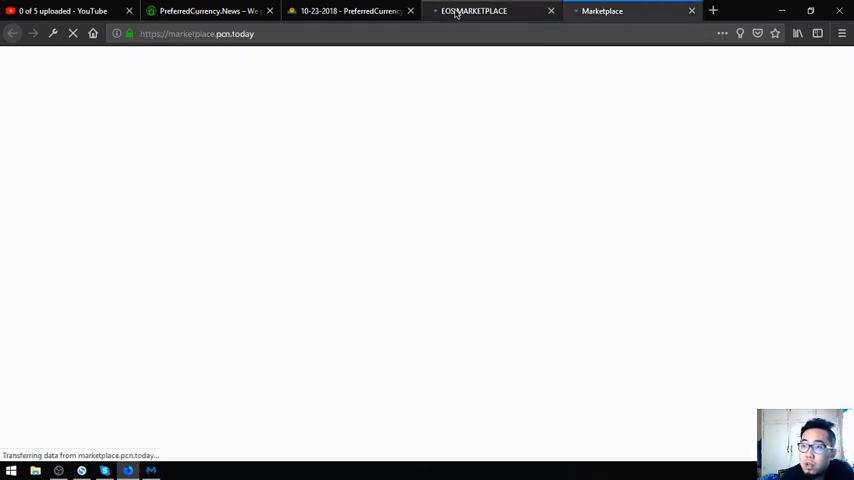
left_click(350, 11)
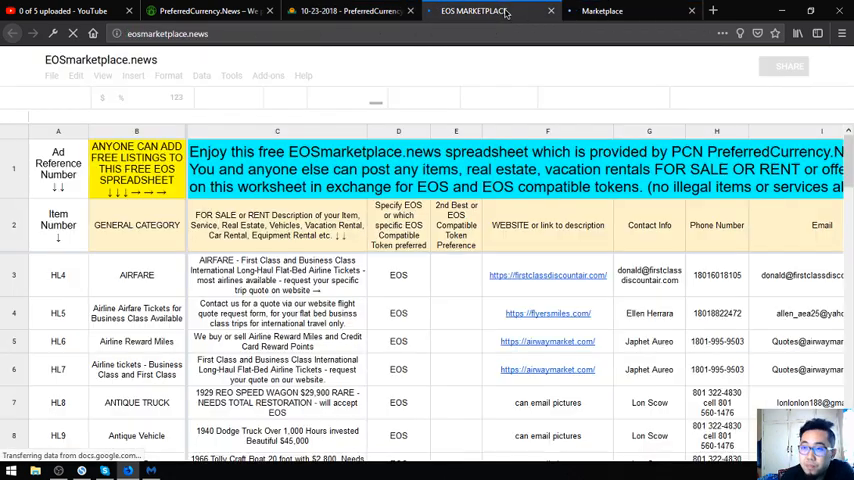
scroll("down", 3)
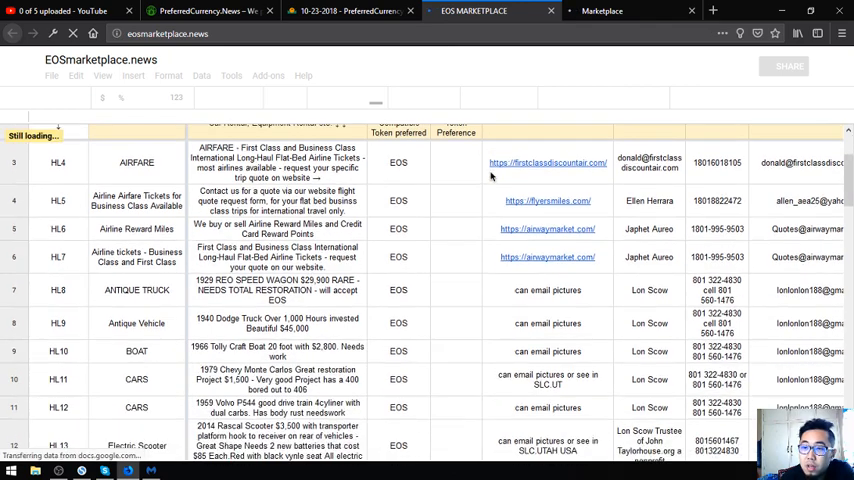
scroll("up", 3)
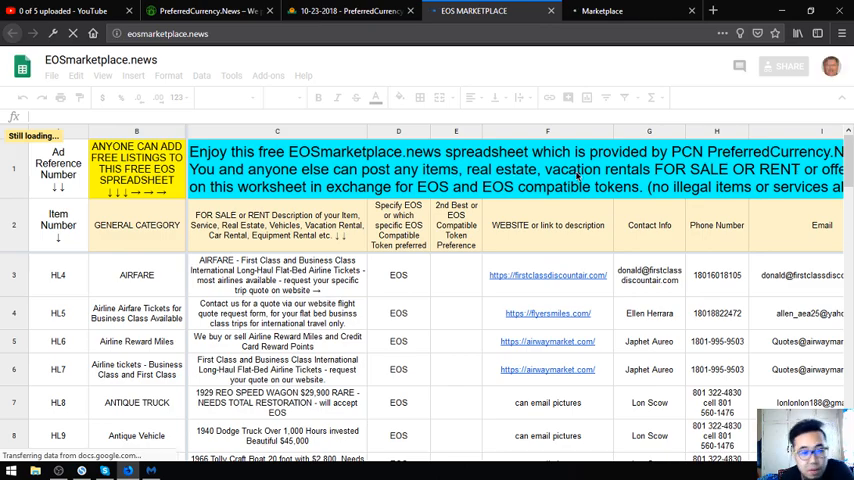
scroll("down", 3)
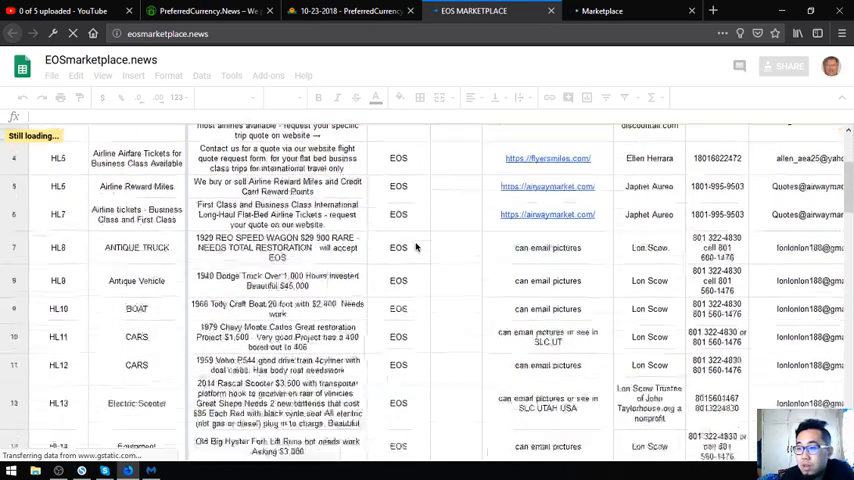
scroll("down", 3)
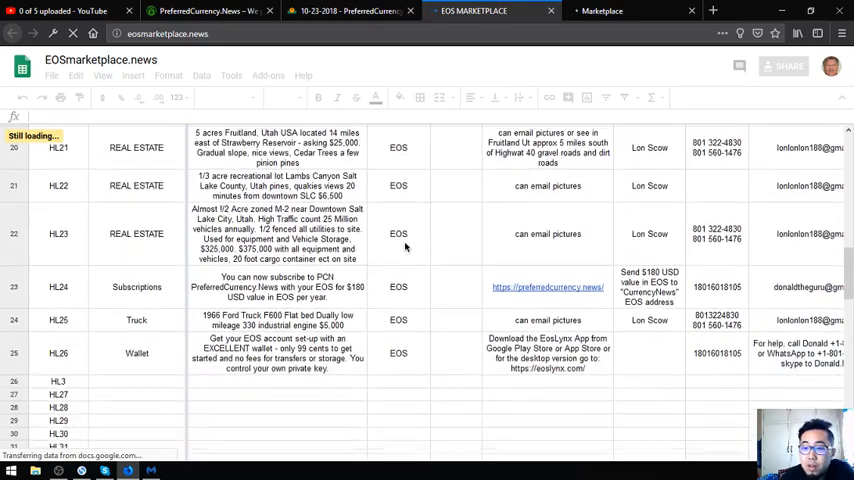
scroll("up", 3)
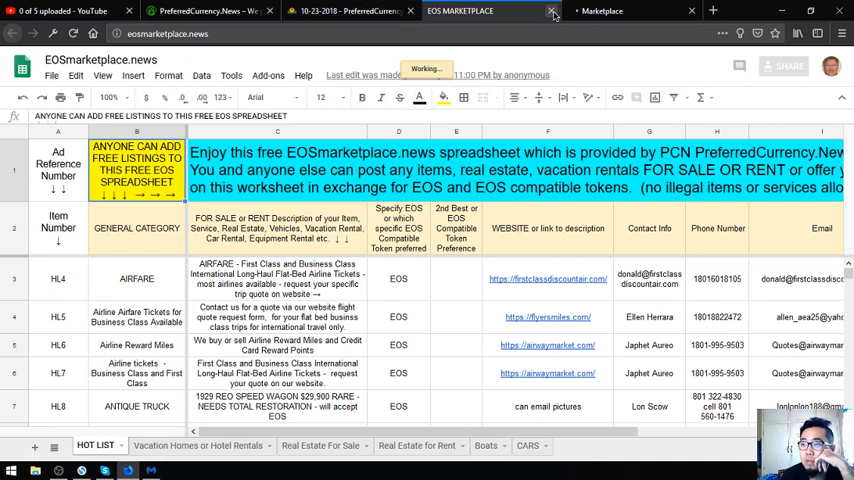
left_click(552, 11)
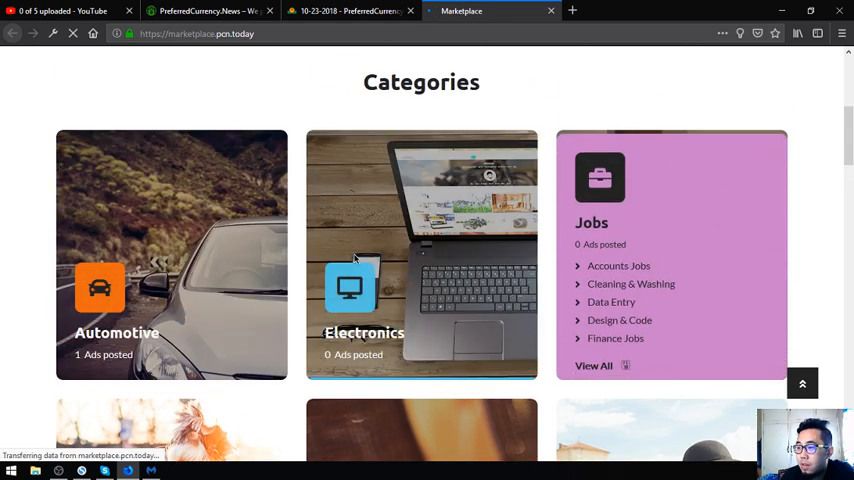
Scroll marketplace.pcn.today past Automotive, Electronics, Jobs, Pets & Animals and Services to Advertisements.
scroll("down", 3)
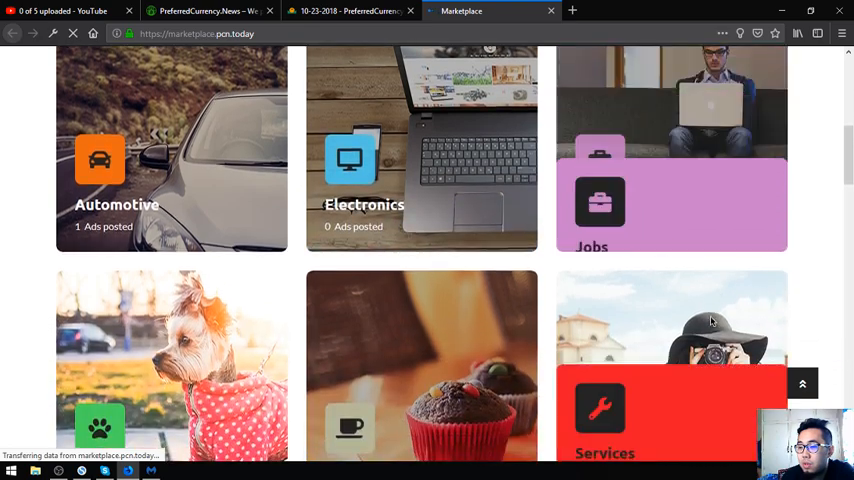
scroll("down", 3)
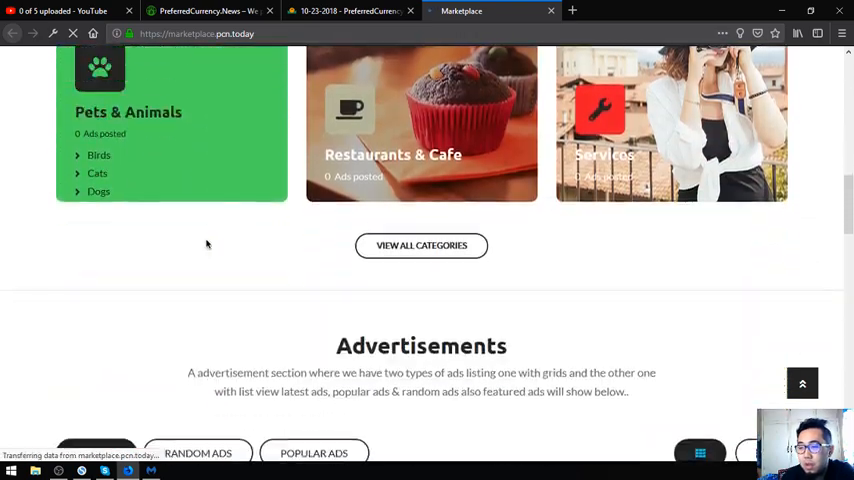
scroll("down", 3)
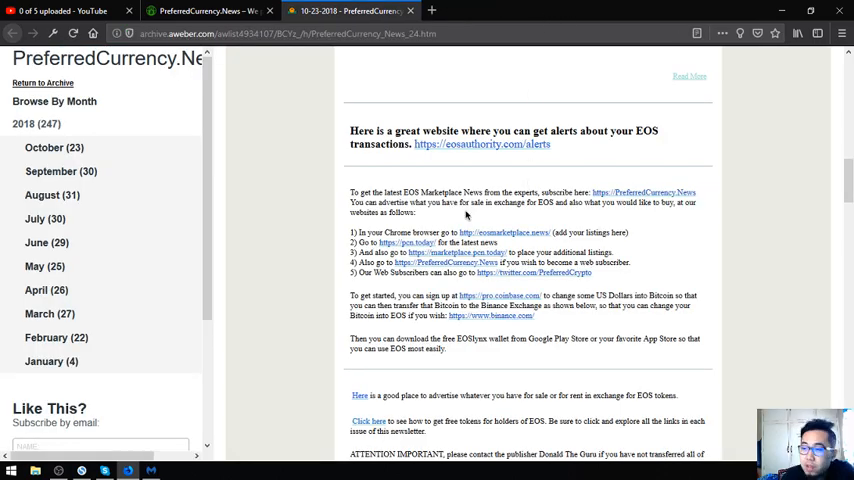
Scroll the newsletter past the EOSLynx wallet mention down to Donald's Research List.
scroll("down", 3)
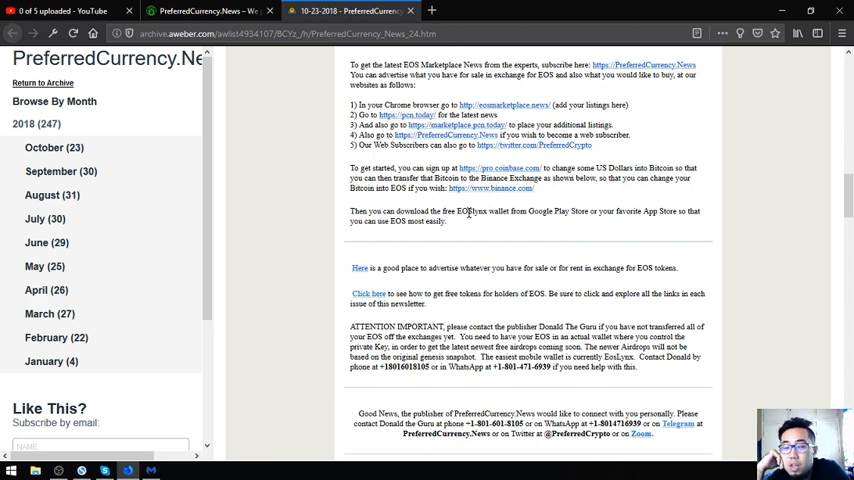
double_click(472, 211)
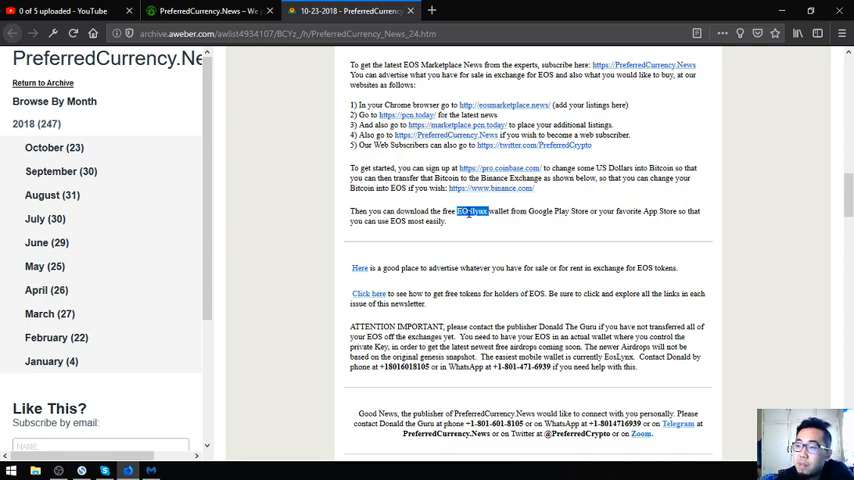
scroll("down", 3)
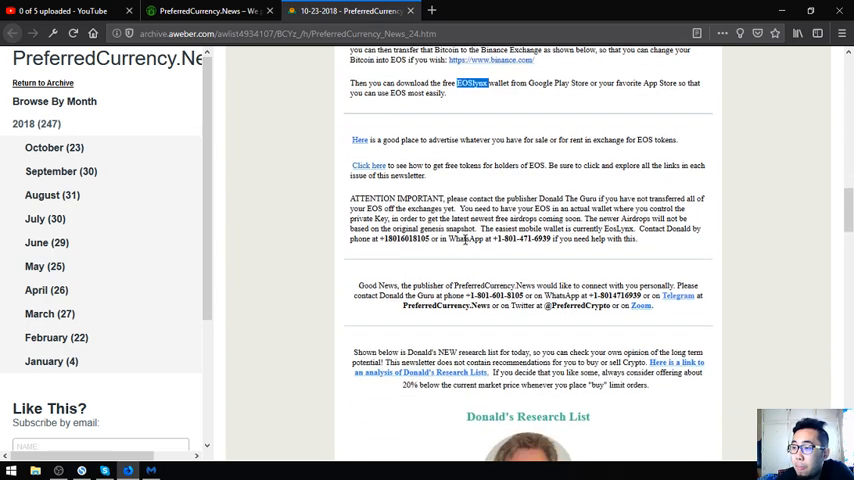
scroll("down", 3)
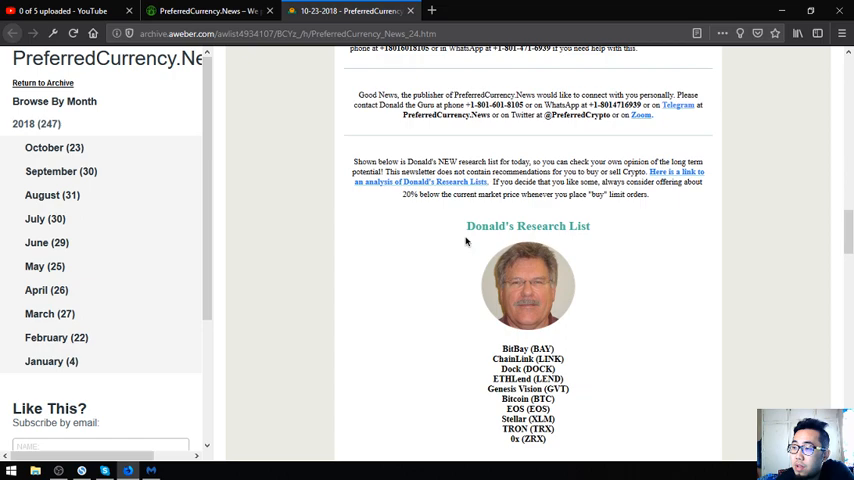
scroll("down", 3)
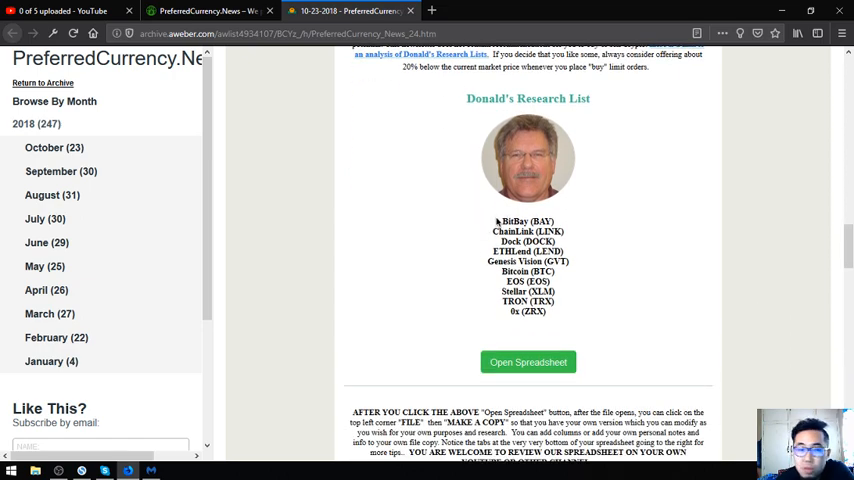
scroll("up", 3)
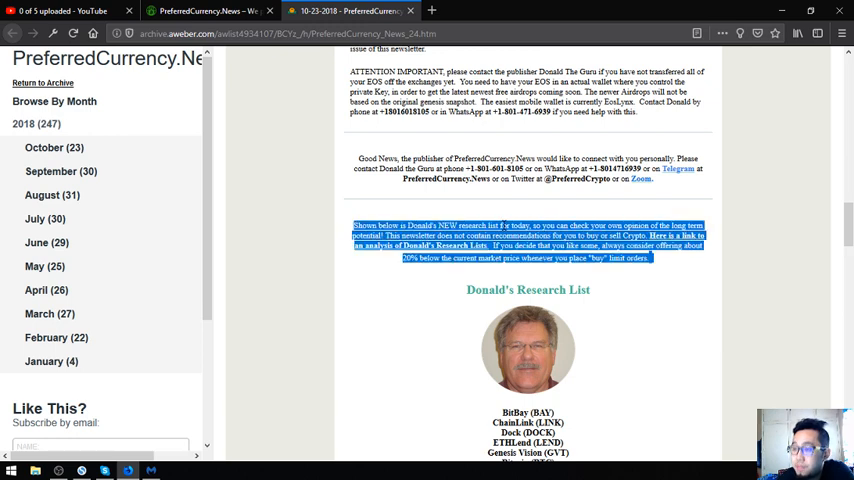
left_click(360, 224)
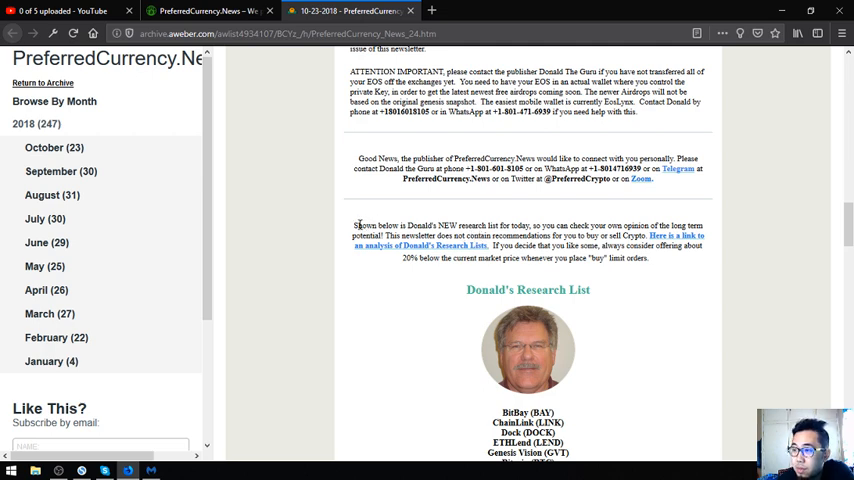
scroll("down", 3)
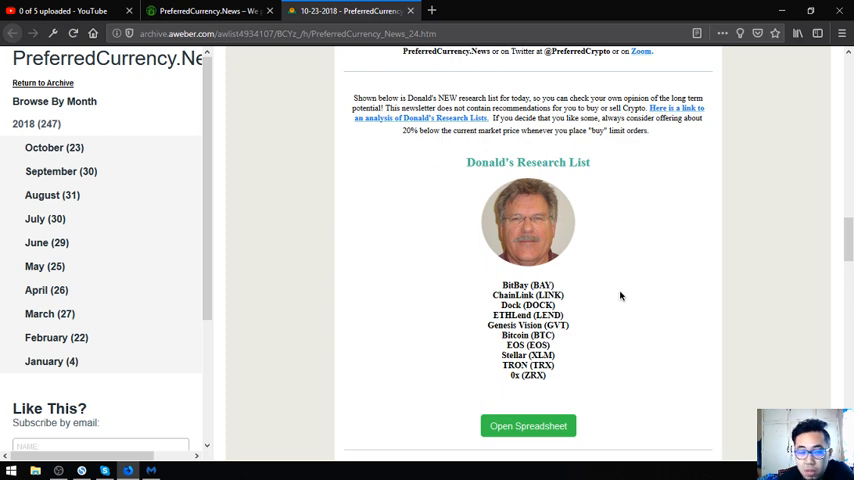
mouse_move(528, 426)
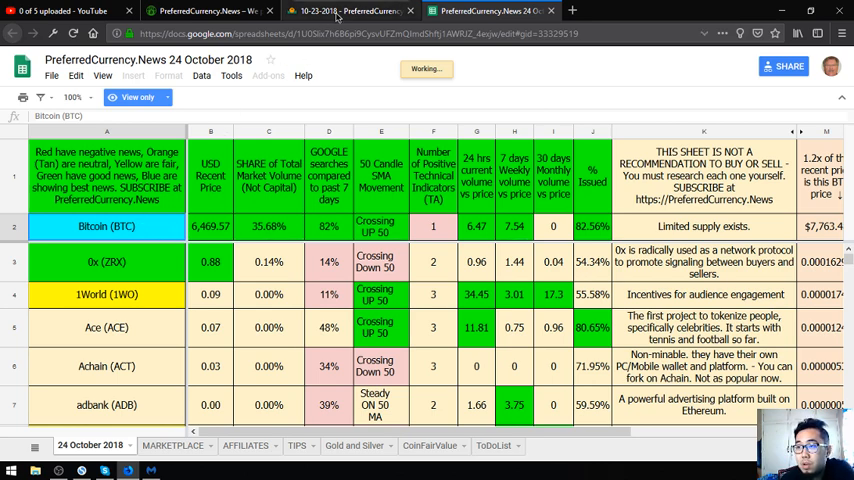
Switch back to the 10-23-2018 PreferredCurrency newsletter tab.
left_click(350, 11)
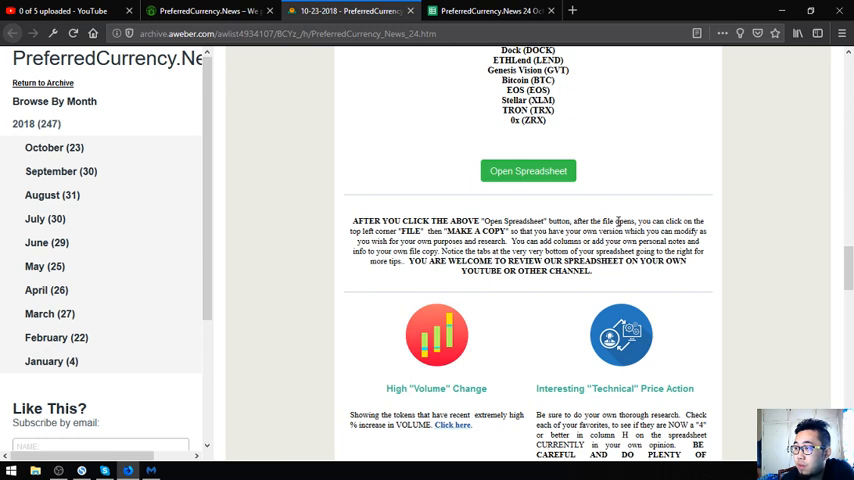
mouse_move(616, 221)
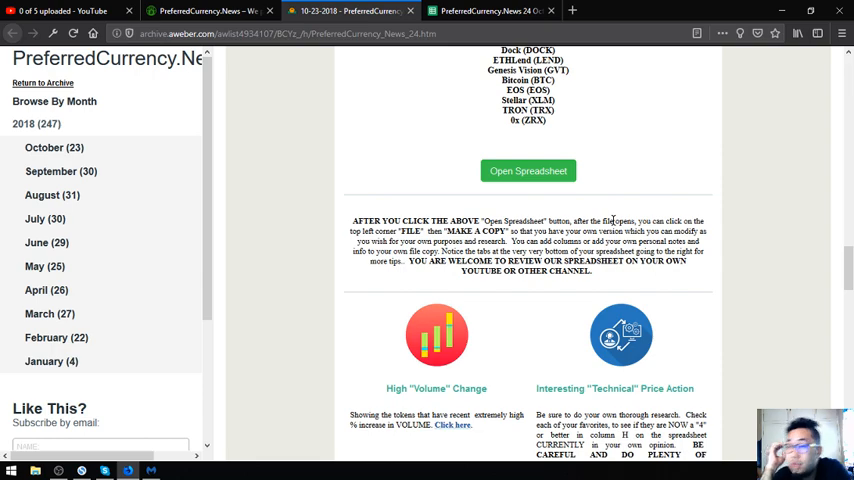
Glance at the 24 October 2018 spreadsheet tab, then return to the newsletter tab.
left_click(528, 170)
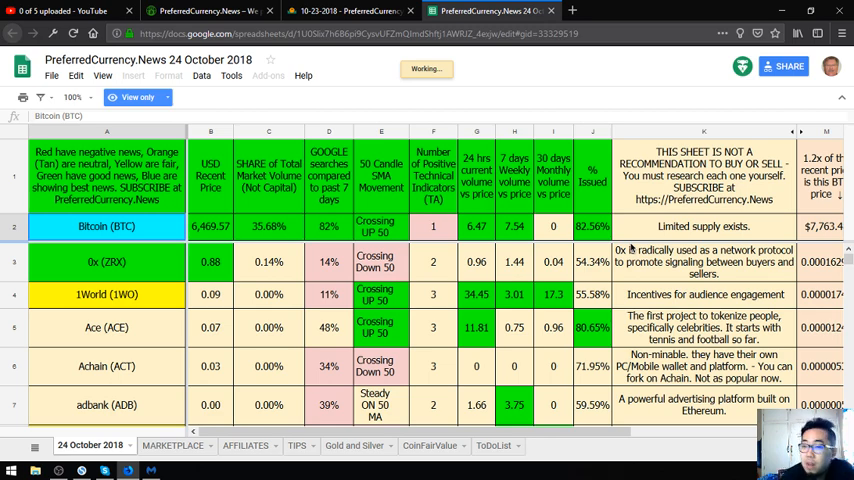
left_click(350, 10)
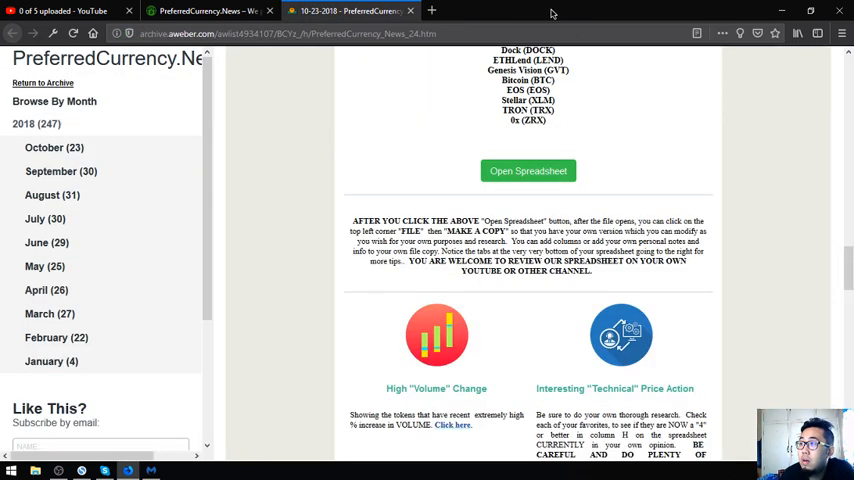
Scroll past the High Volume, Technical, Weekly Trade-Volume and Google Search lists to Become an Affiliate.
scroll("down", 3)
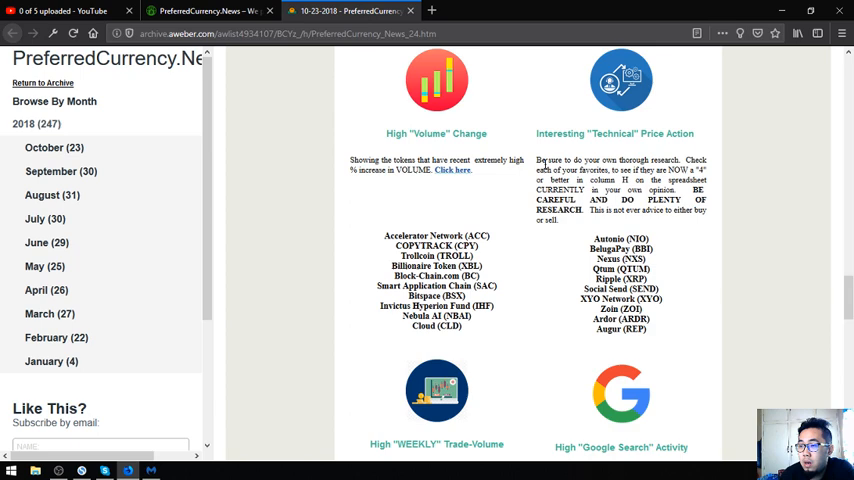
scroll("up", 3)
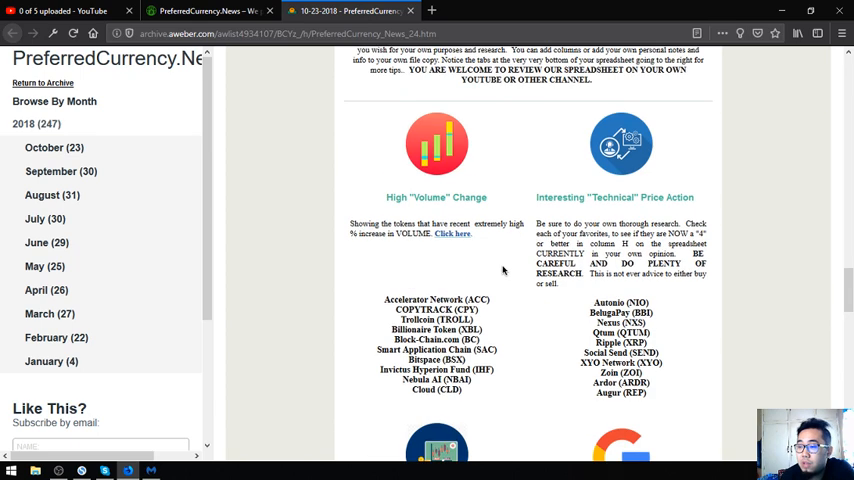
mouse_move(504, 332)
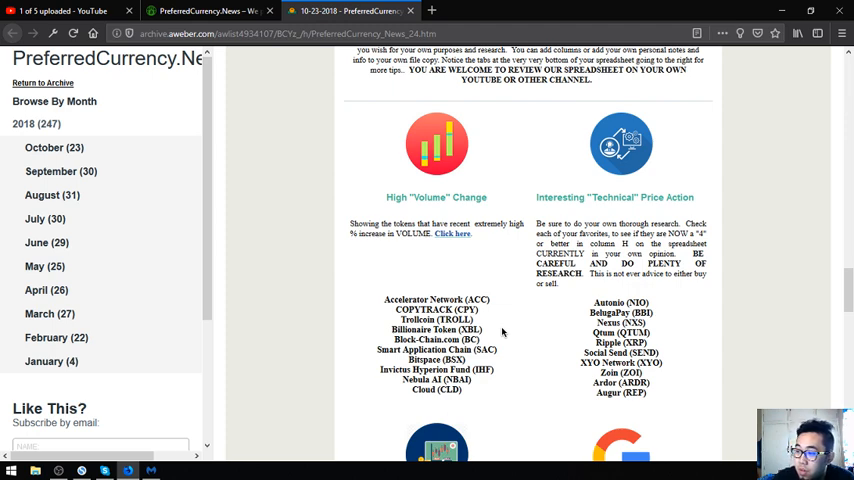
scroll("down", 3)
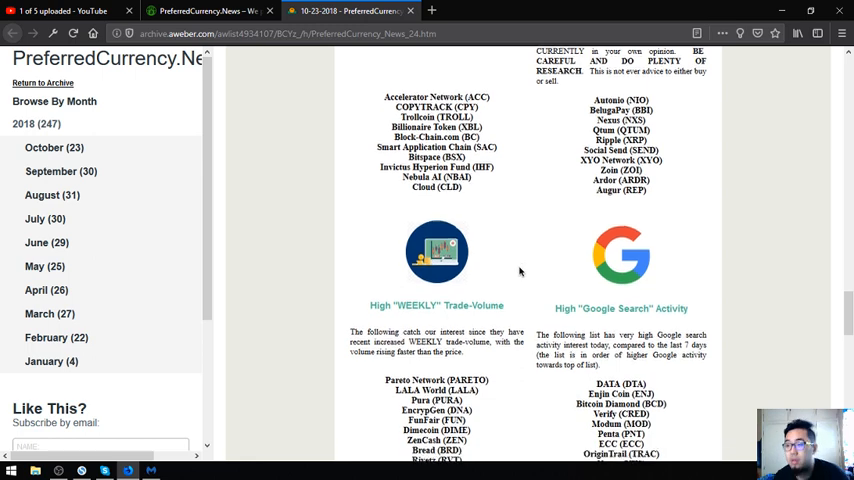
scroll("down", 3)
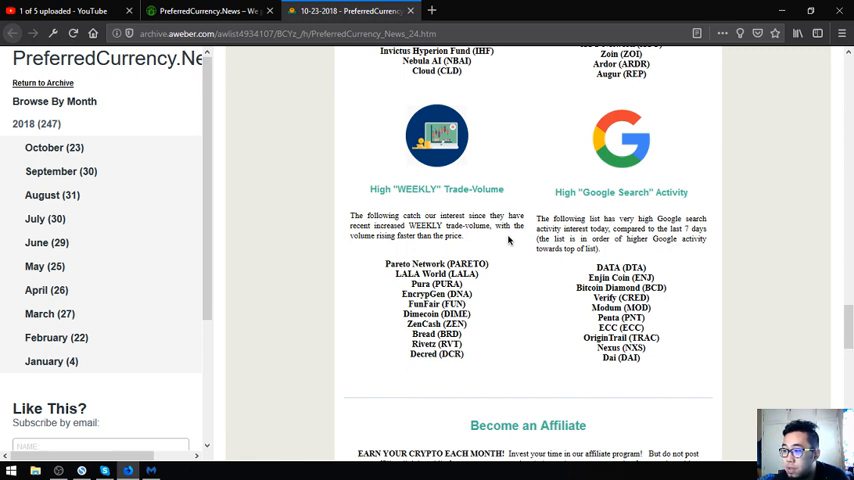
mouse_move(294, 217)
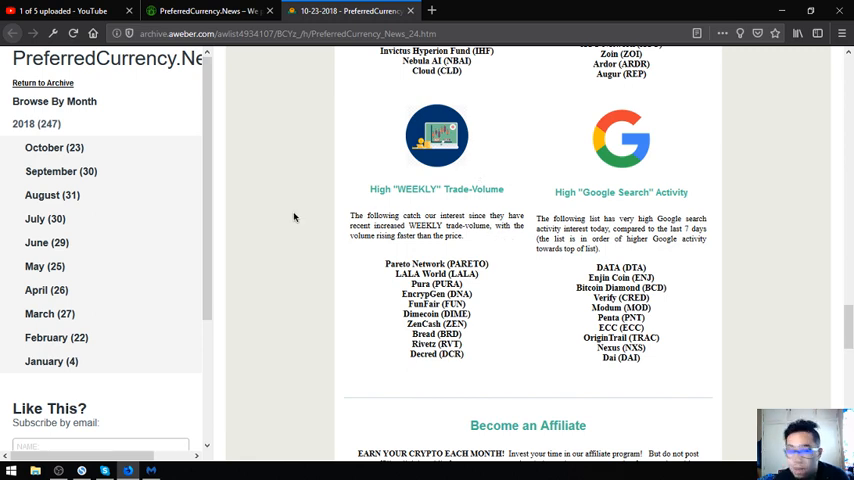
mouse_move(460, 285)
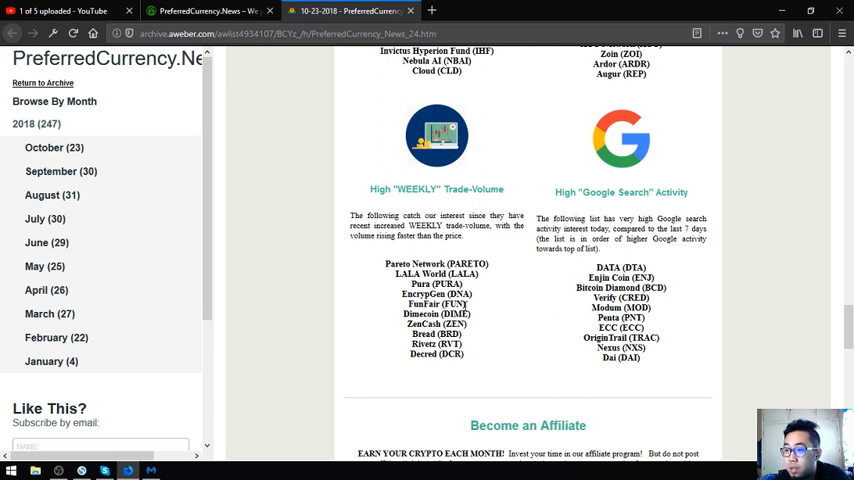
mouse_move(478, 327)
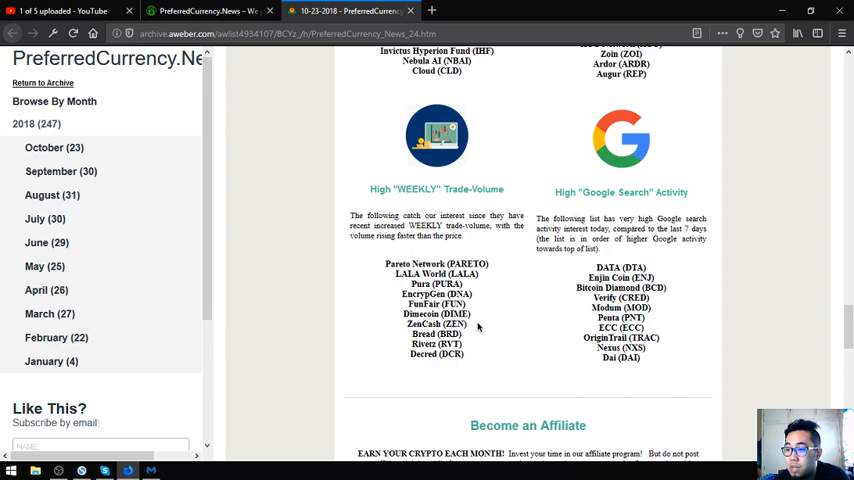
scroll("down", 3)
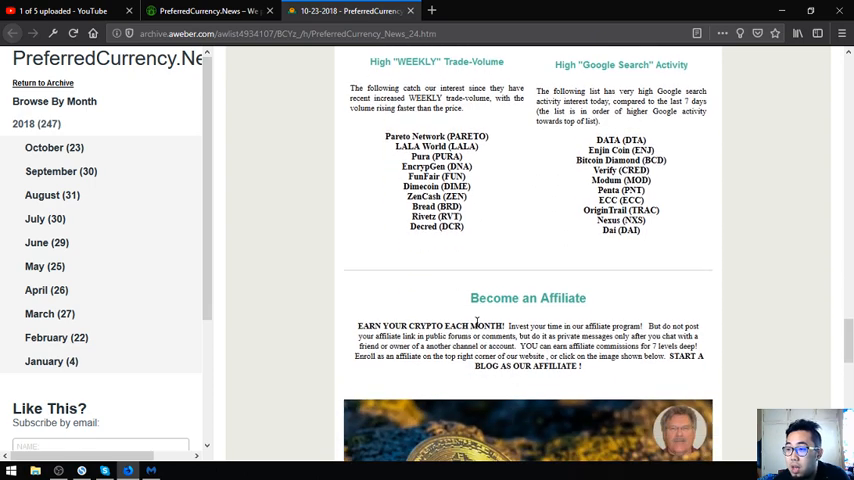
scroll("down", 3)
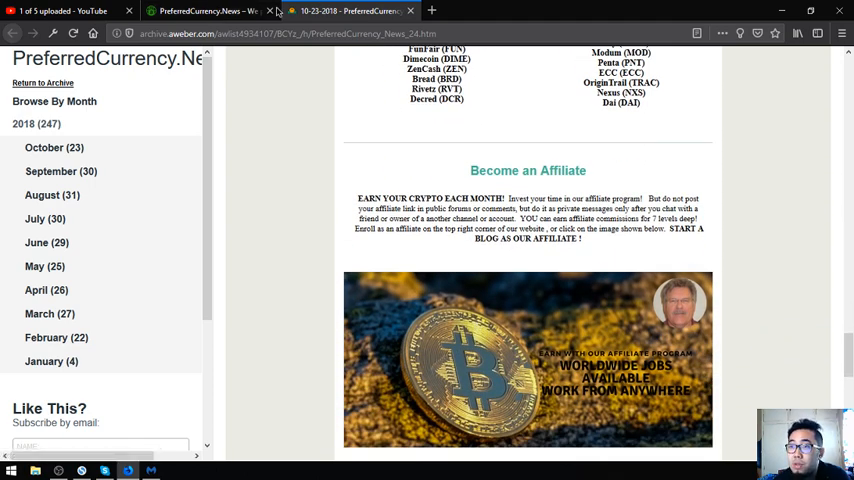
scroll("up", 3)
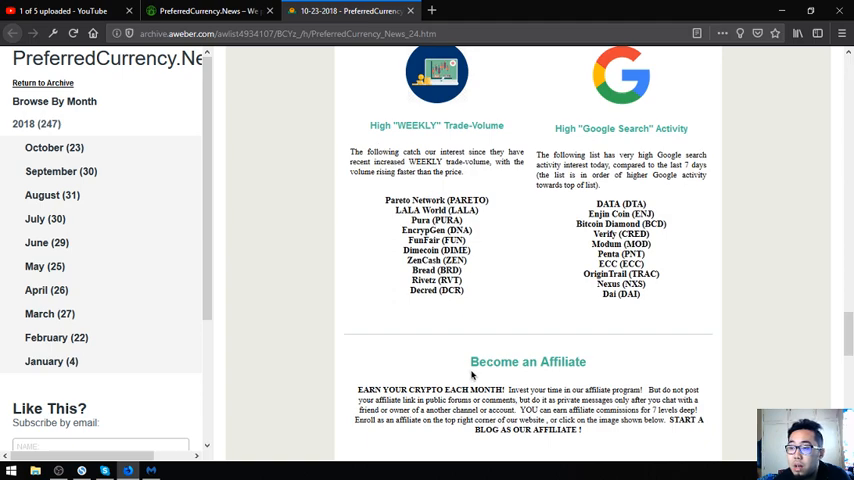
Open the Affiliate page from the PreferredCurrency.News homepage tab.
left_click(205, 11)
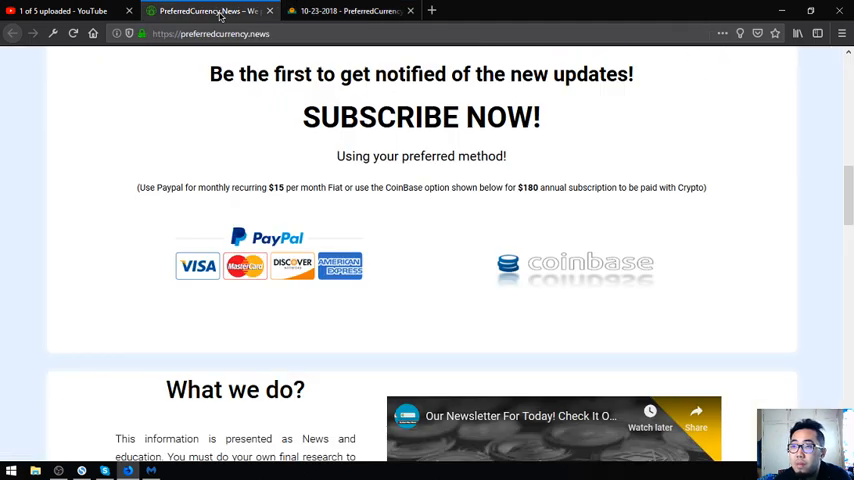
scroll("up", 3)
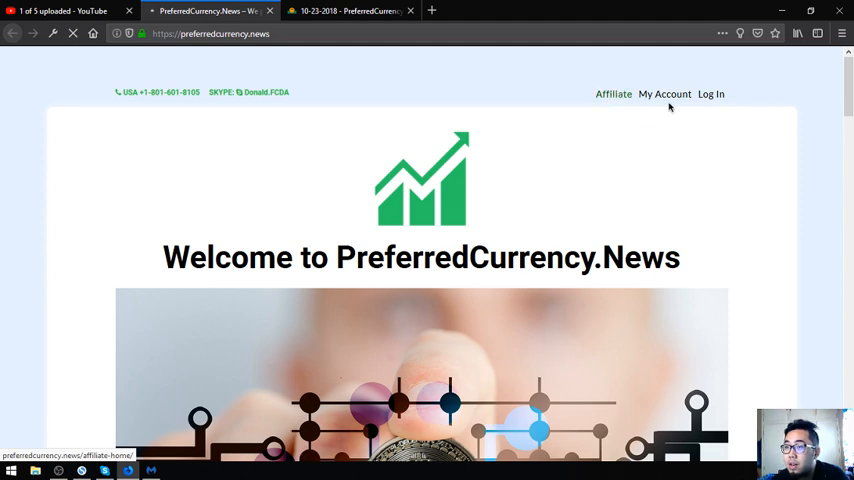
left_click(613, 93)
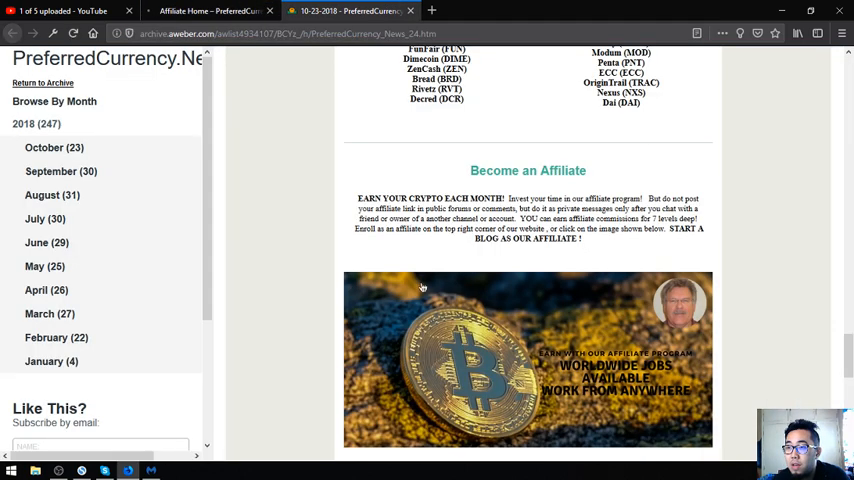
mouse_move(513, 347)
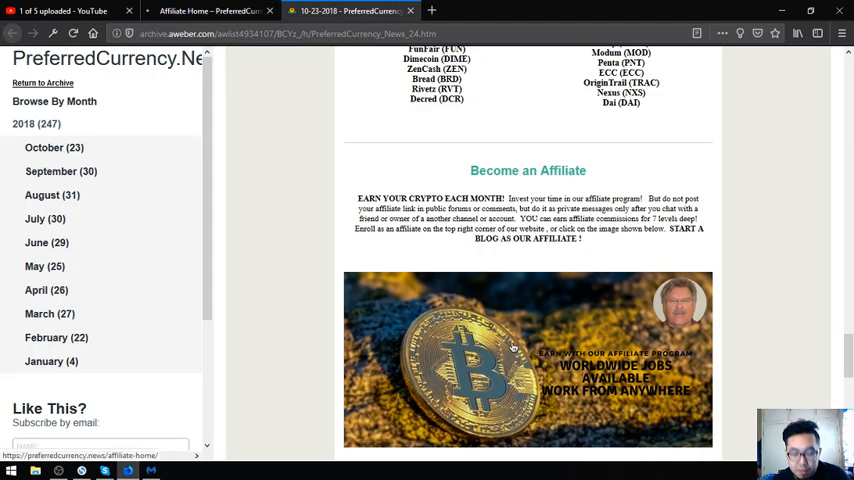
mouse_move(572, 305)
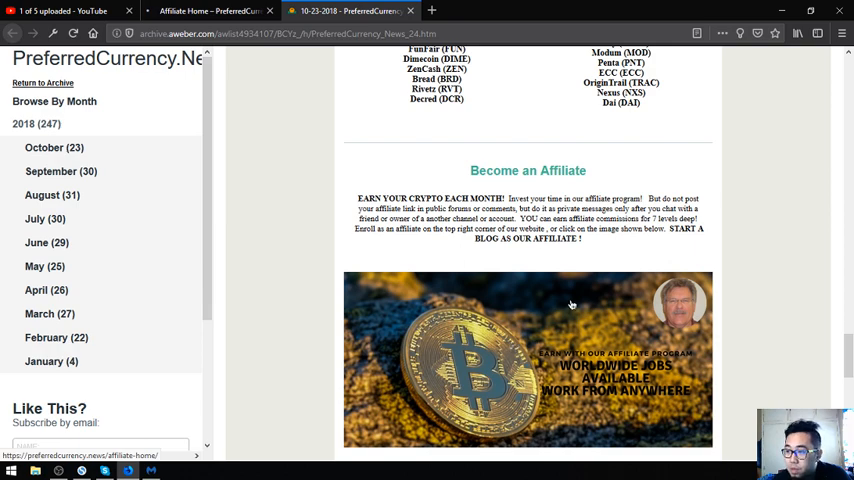
Scroll the newsletter down to the recommended exchange logos.
scroll("down", 3)
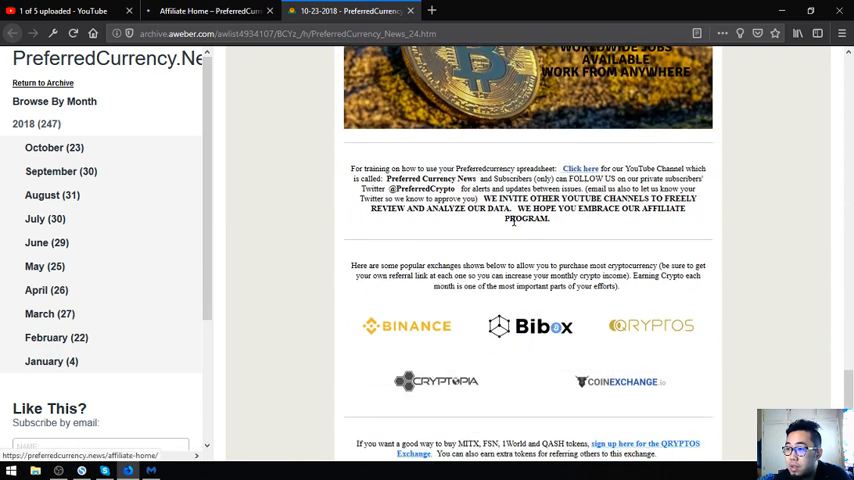
scroll("down", 3)
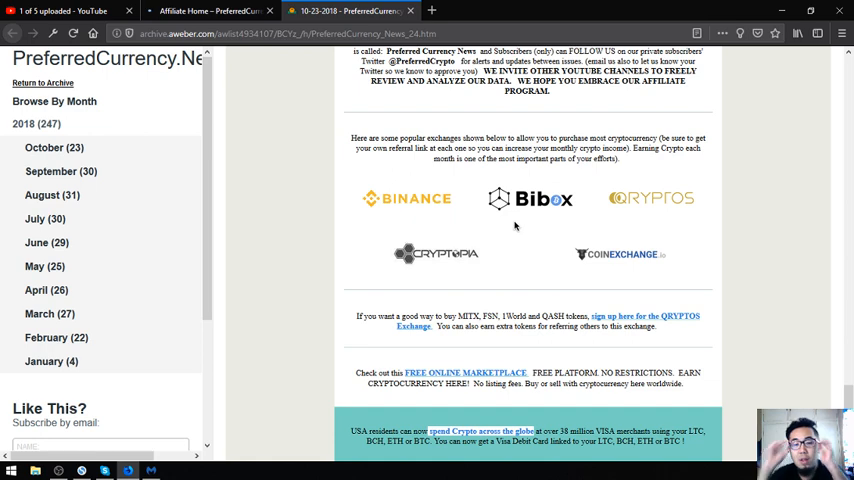
mouse_move(421, 214)
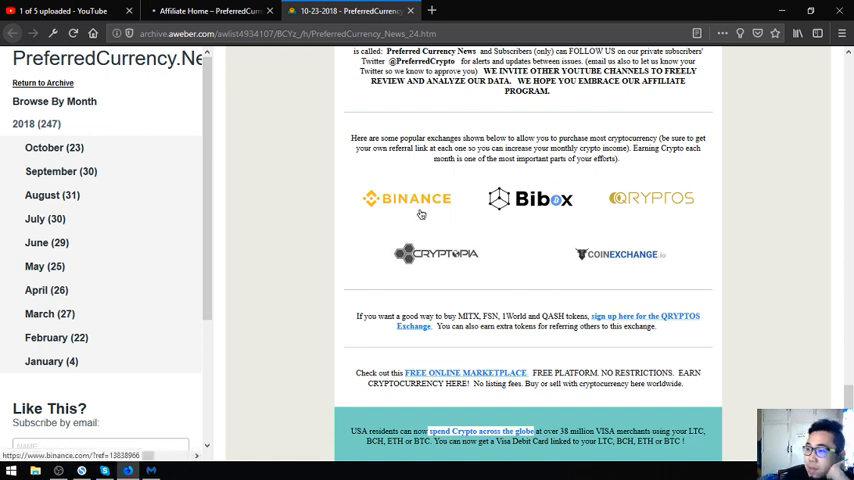
mouse_move(448, 195)
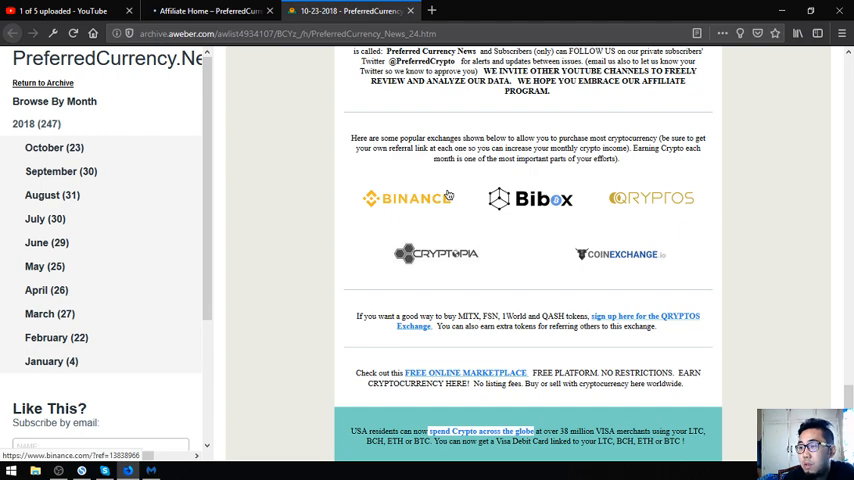
scroll("down", 3)
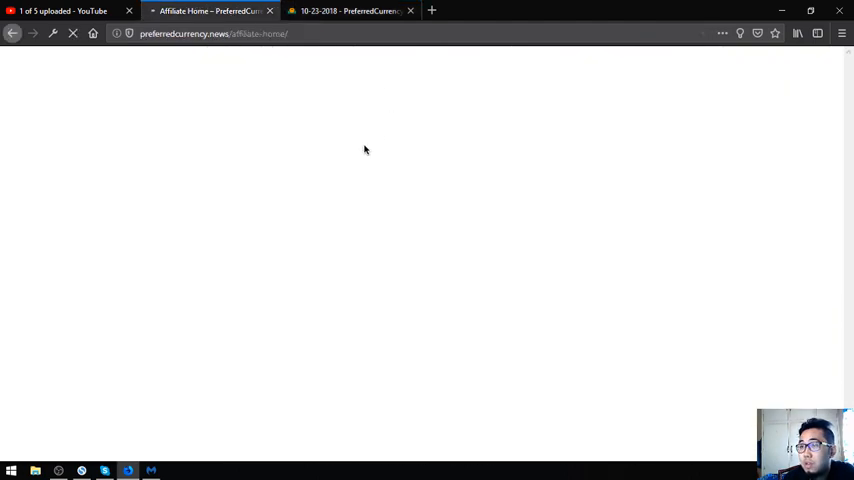
Open the newsletter's 'spend Crypto across the globe' Shift Card link in a new tab.
left_click(210, 10)
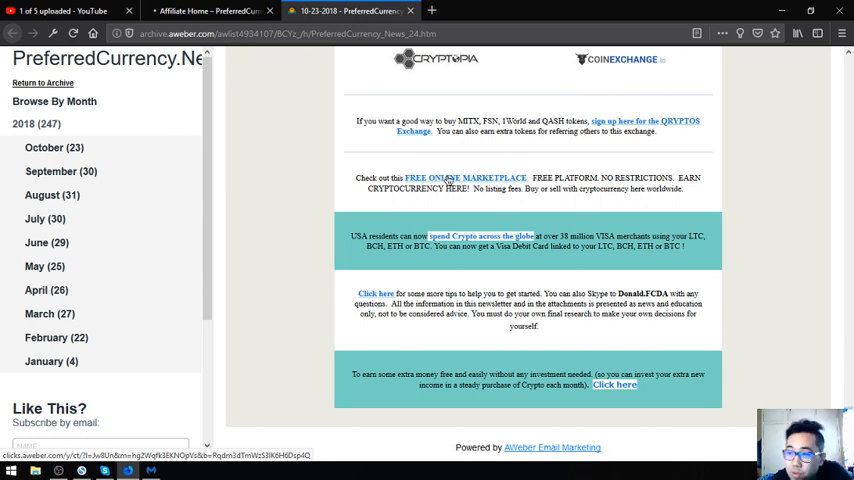
right_click(464, 178)
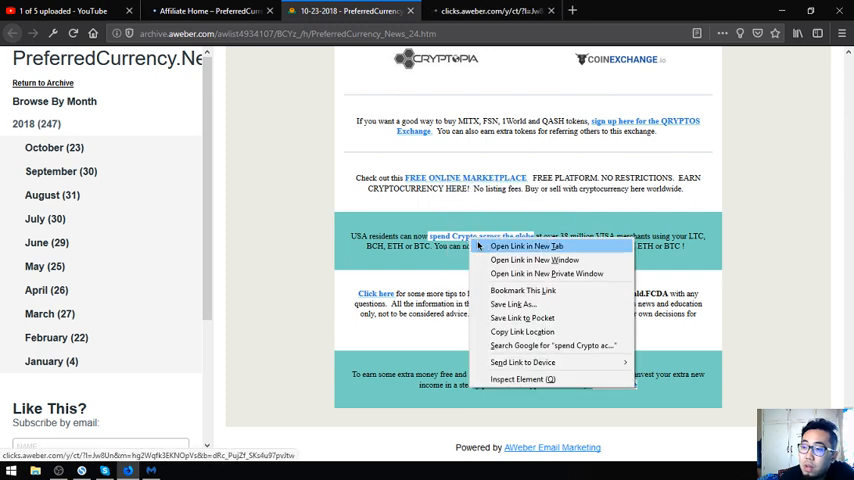
left_click(529, 246)
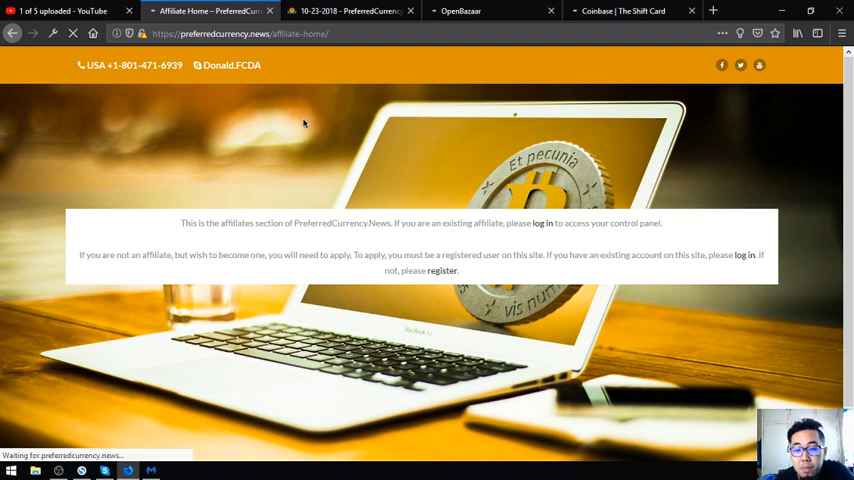
mouse_move(314, 193)
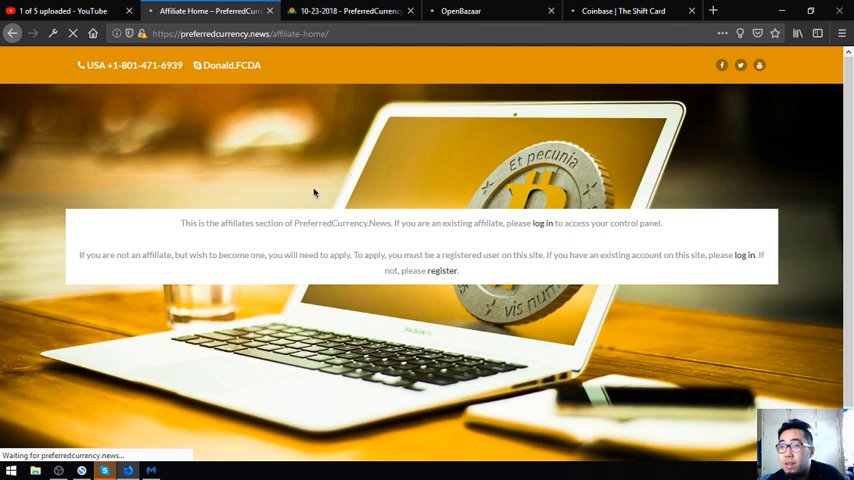
Open the affiliate registration page and skim the Coinbase Shift Card help article.
left_click(441, 270)
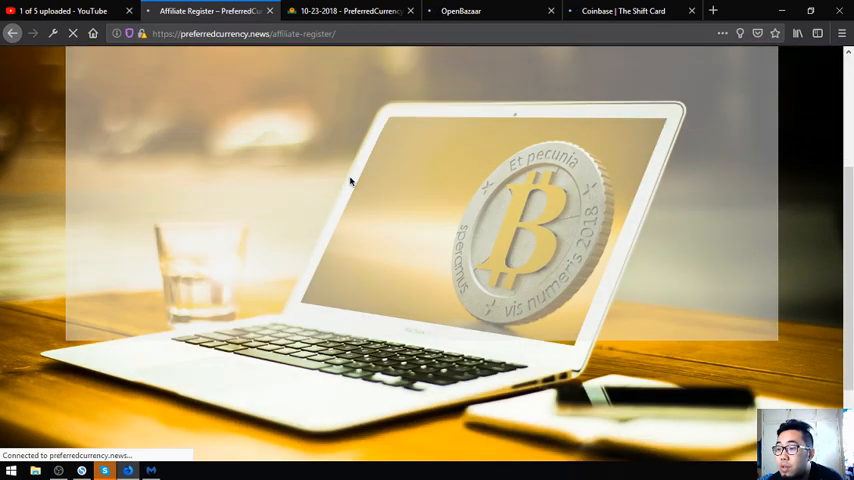
left_click(621, 11)
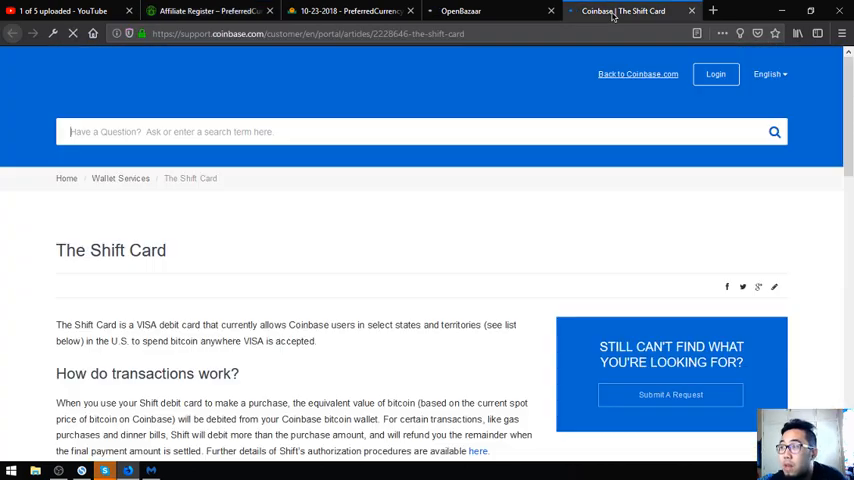
scroll("down", 3)
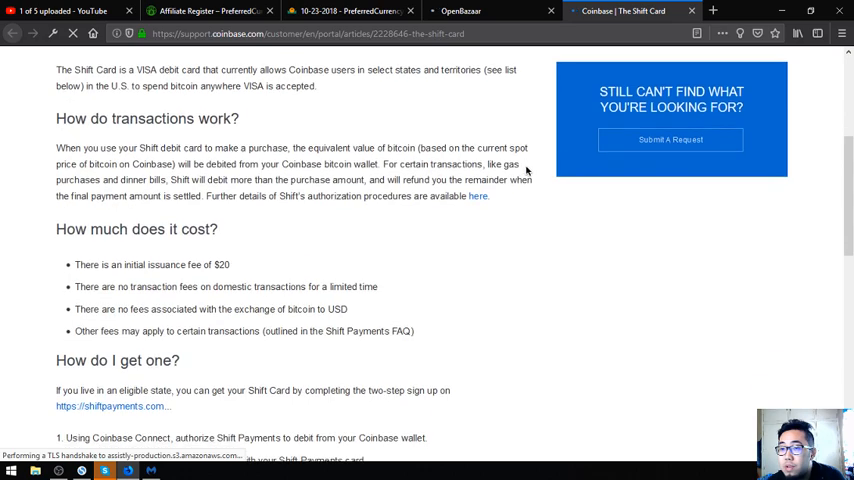
Close the Coinbase and OpenBazaar tabs, recheck the registration form, and return to the newsletter.
left_click(460, 11)
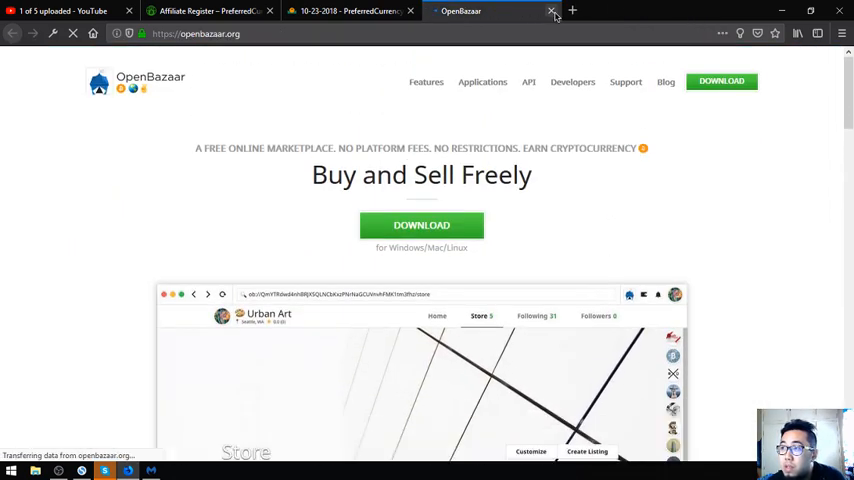
left_click(552, 11)
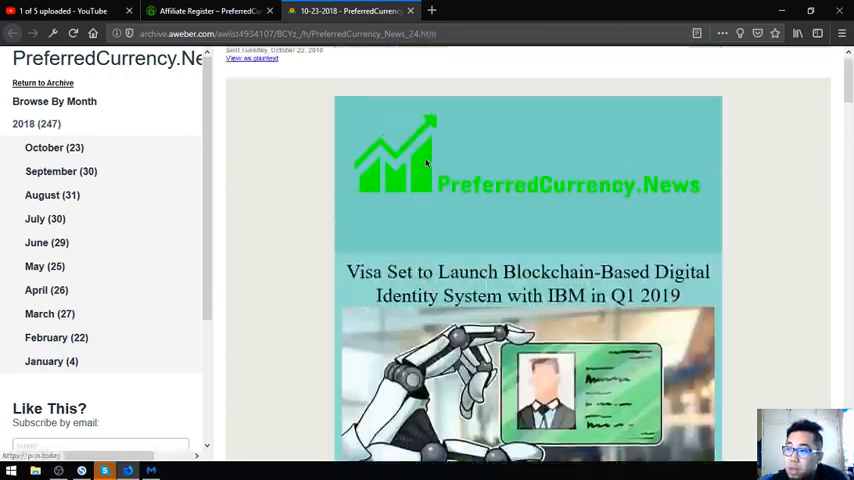
left_click(207, 11)
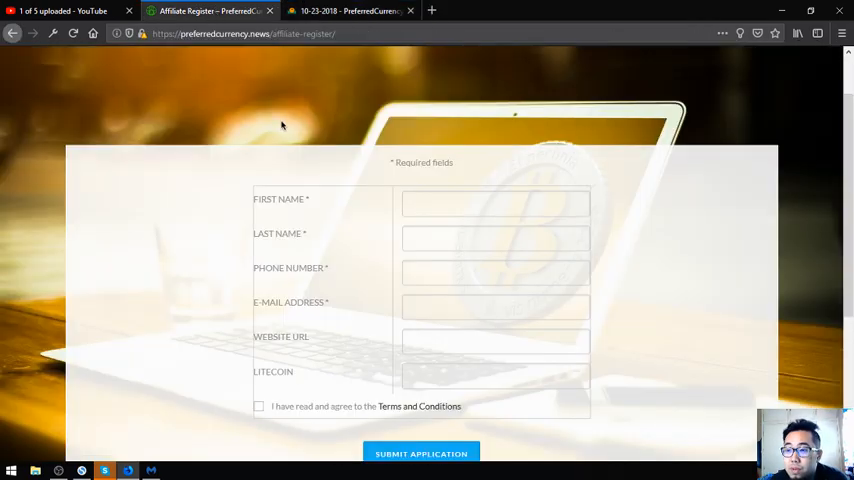
left_click(345, 11)
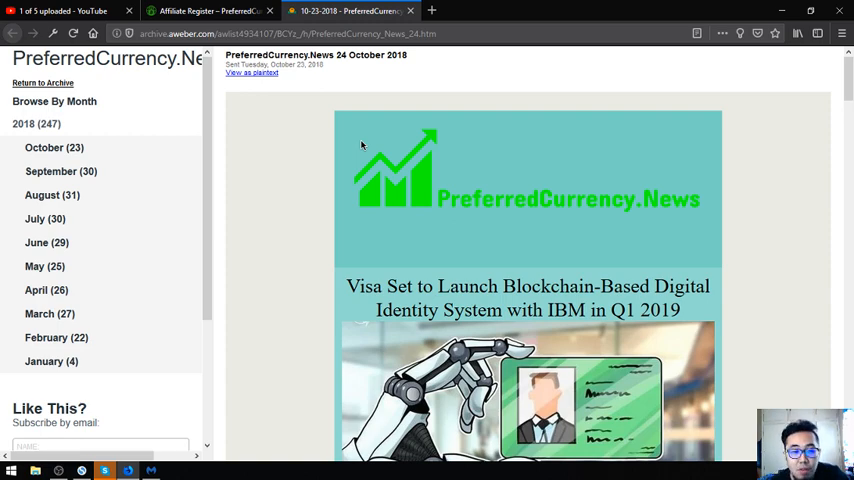
Open the PreferredCurrency.News homepage and scroll through Subscribe Now to What we do?
scroll("down", 3)
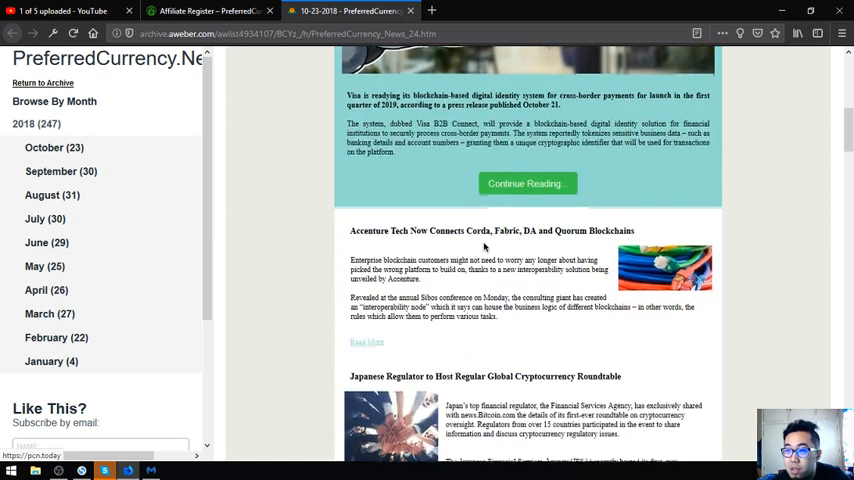
left_click(208, 11)
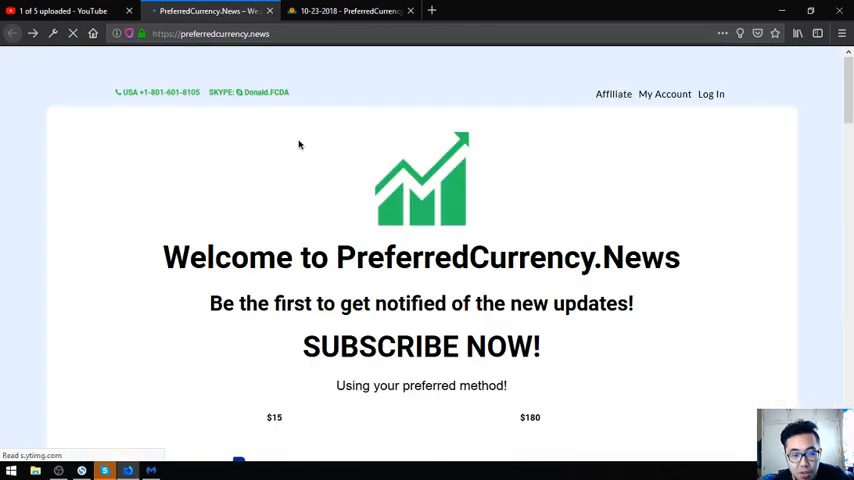
scroll("down", 3)
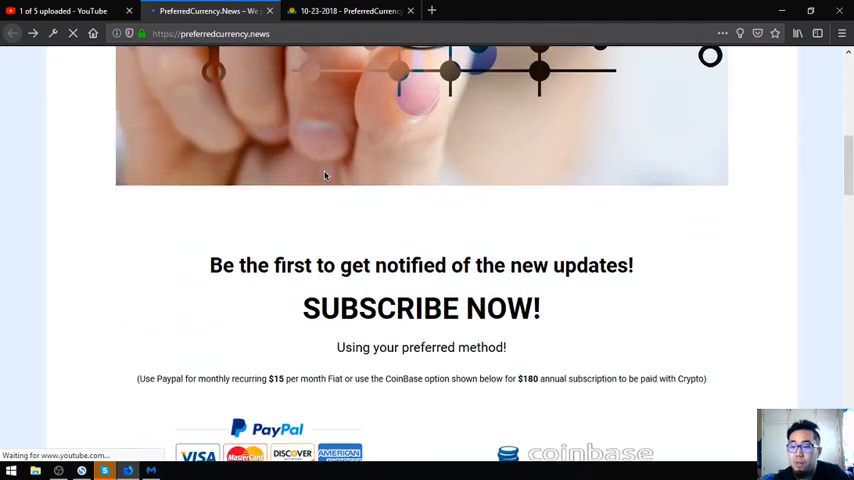
mouse_move(706, 402)
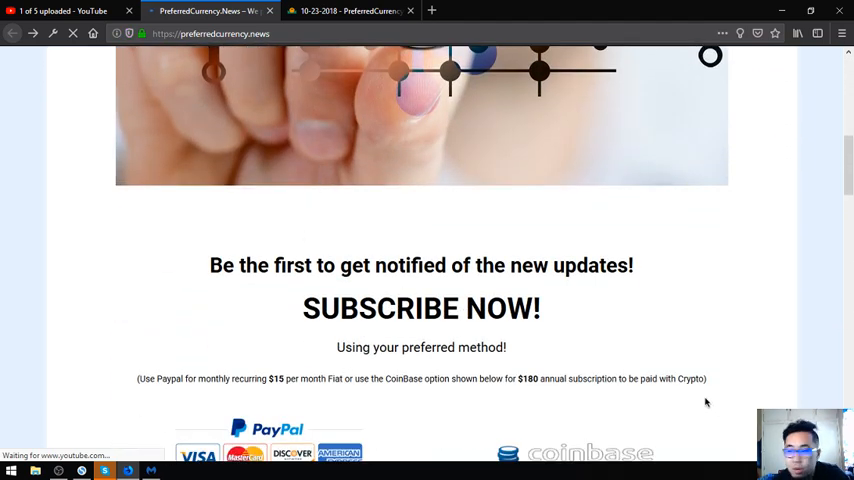
scroll("down", 3)
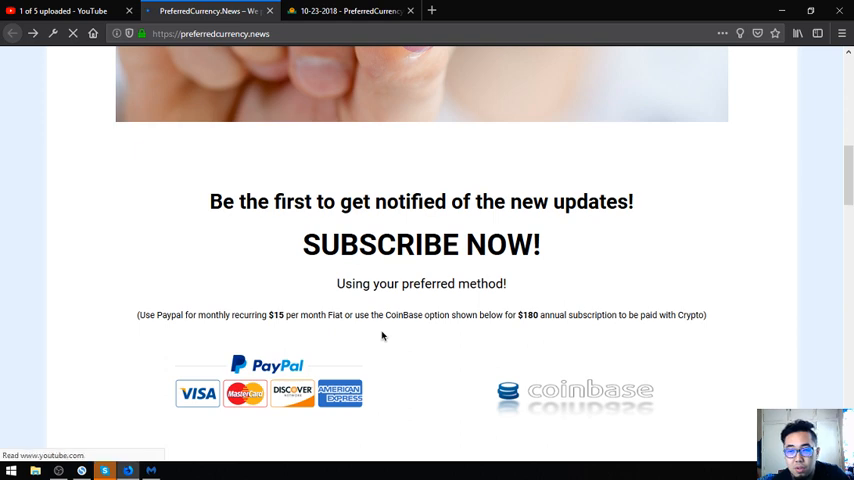
mouse_move(385, 343)
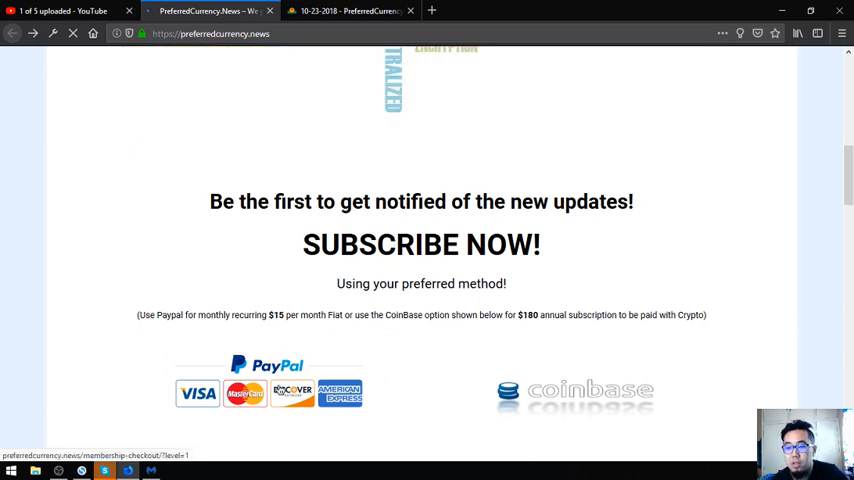
scroll("down", 3)
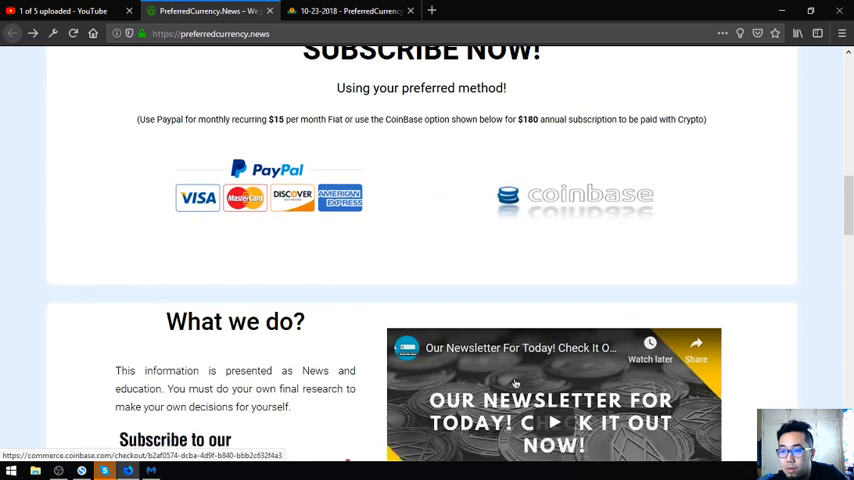
scroll("down", 3)
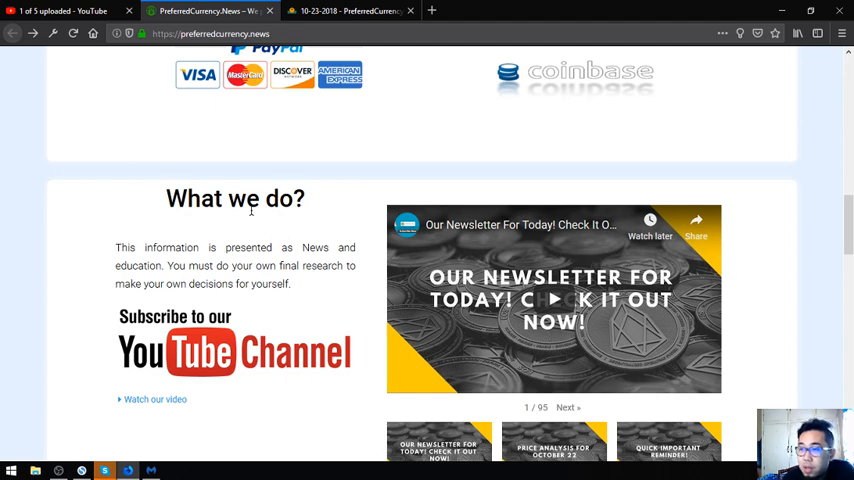
scroll("down", 3)
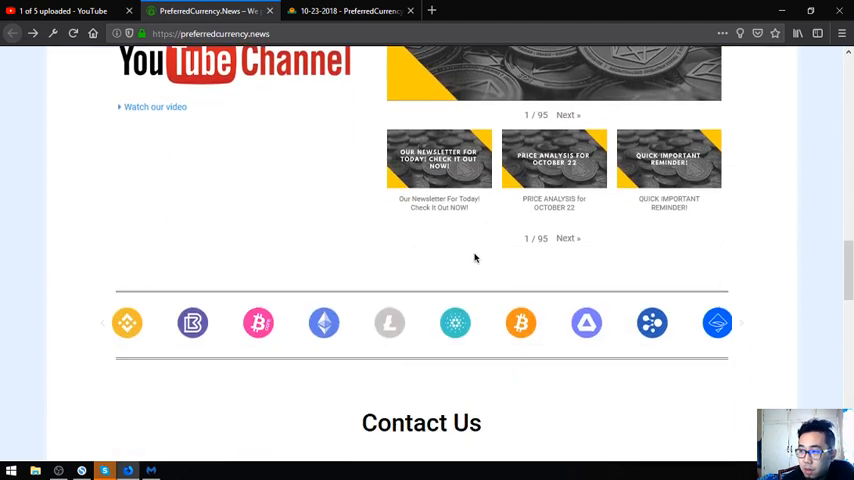
scroll("down", 3)
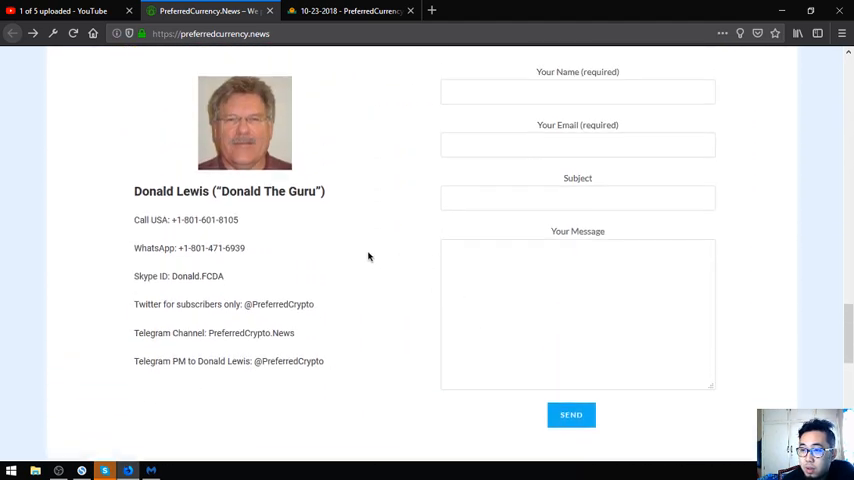
mouse_move(163, 225)
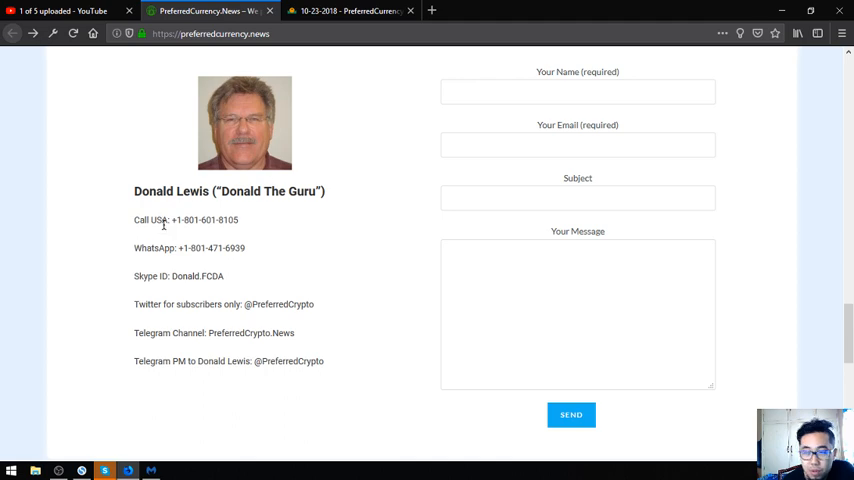
scroll("up", 3)
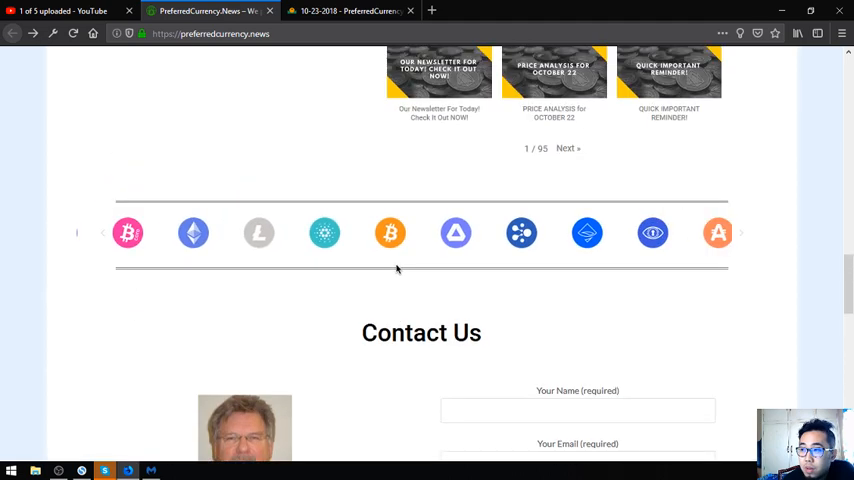
scroll("down", 3)
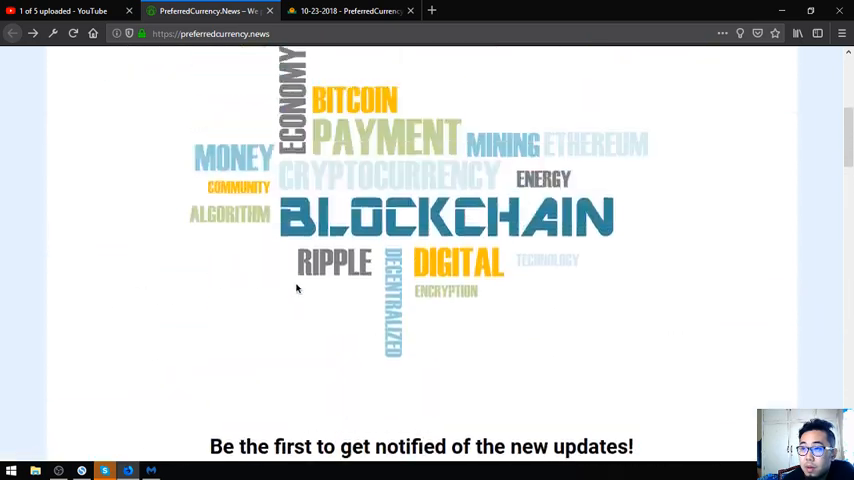
scroll("up", 3)
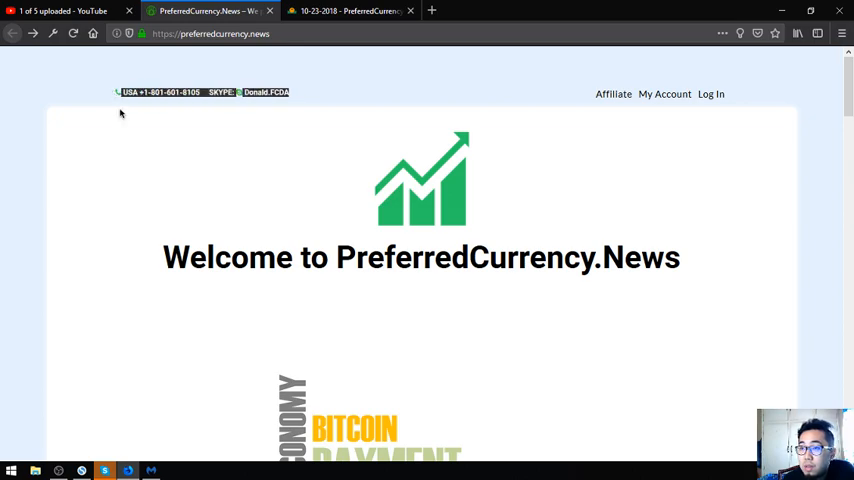
Switch to the 10-23-2018 newsletter tab and scroll back to its masthead and Visa story.
left_click(347, 11)
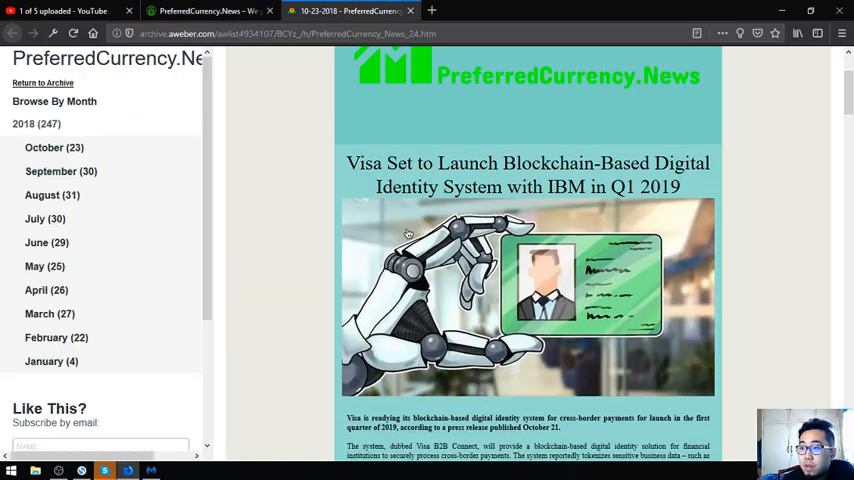
scroll("down", 3)
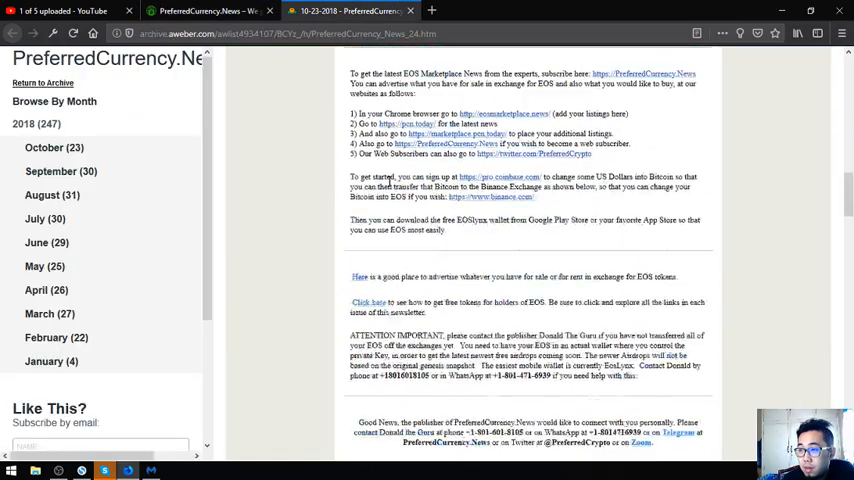
scroll("up", 3)
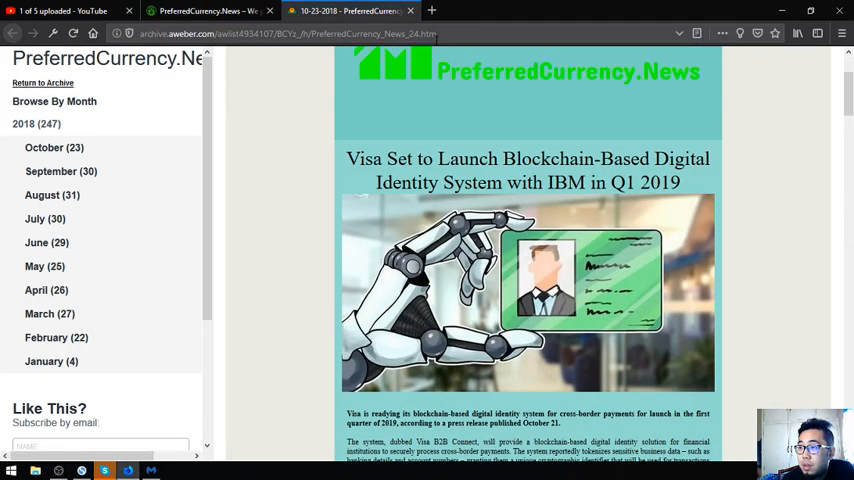
scroll("up", 3)
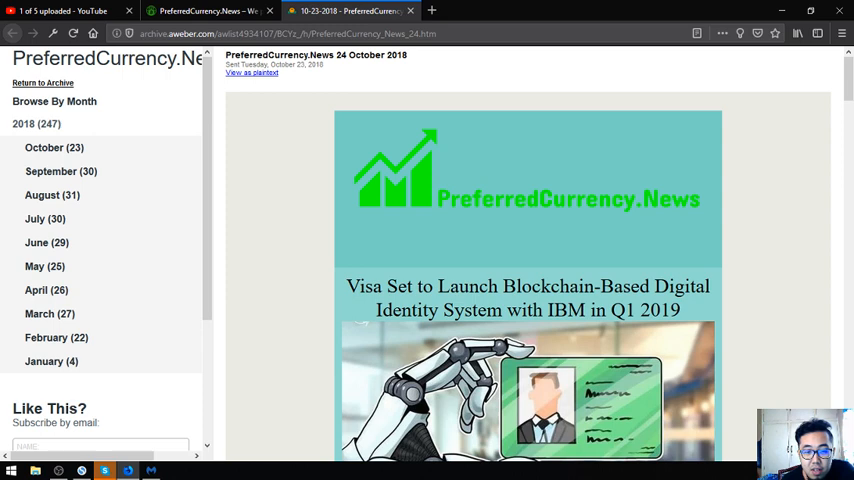